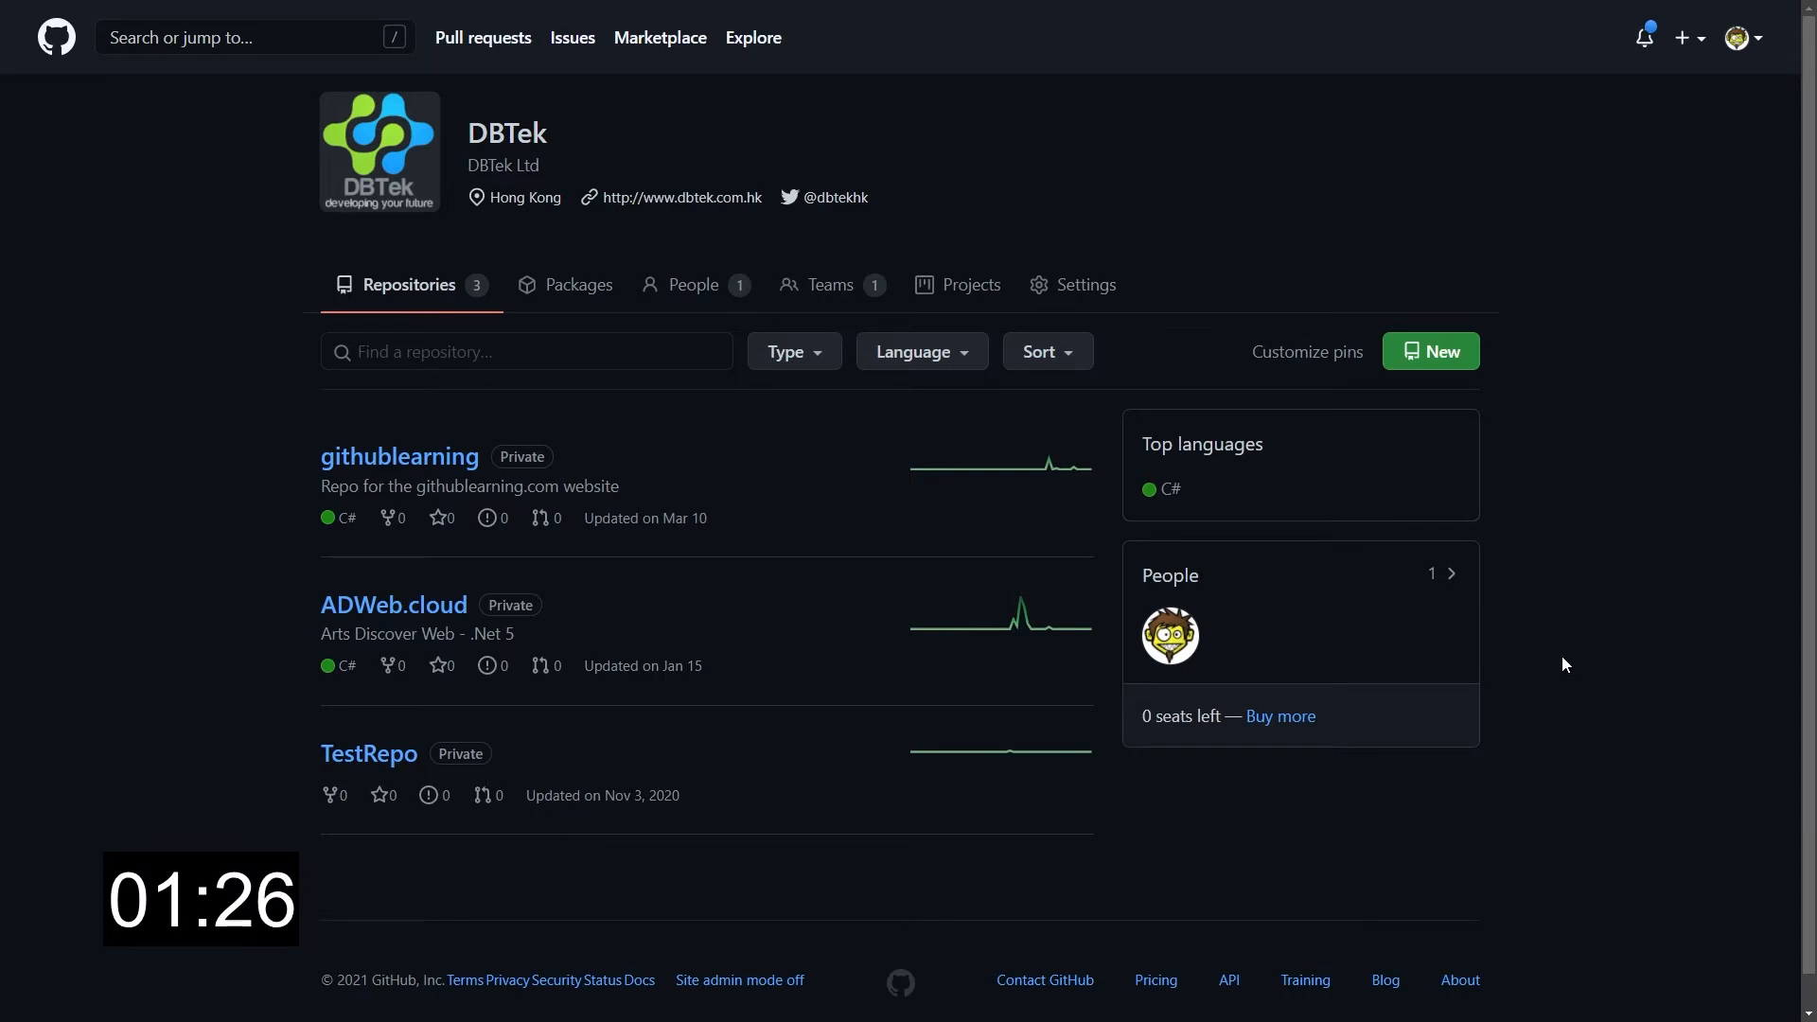
Navigate to the DBTek organization's Actions secrets list showing the NAME secret.
{"action": "left_click", "coordinate": [1083, 284]}
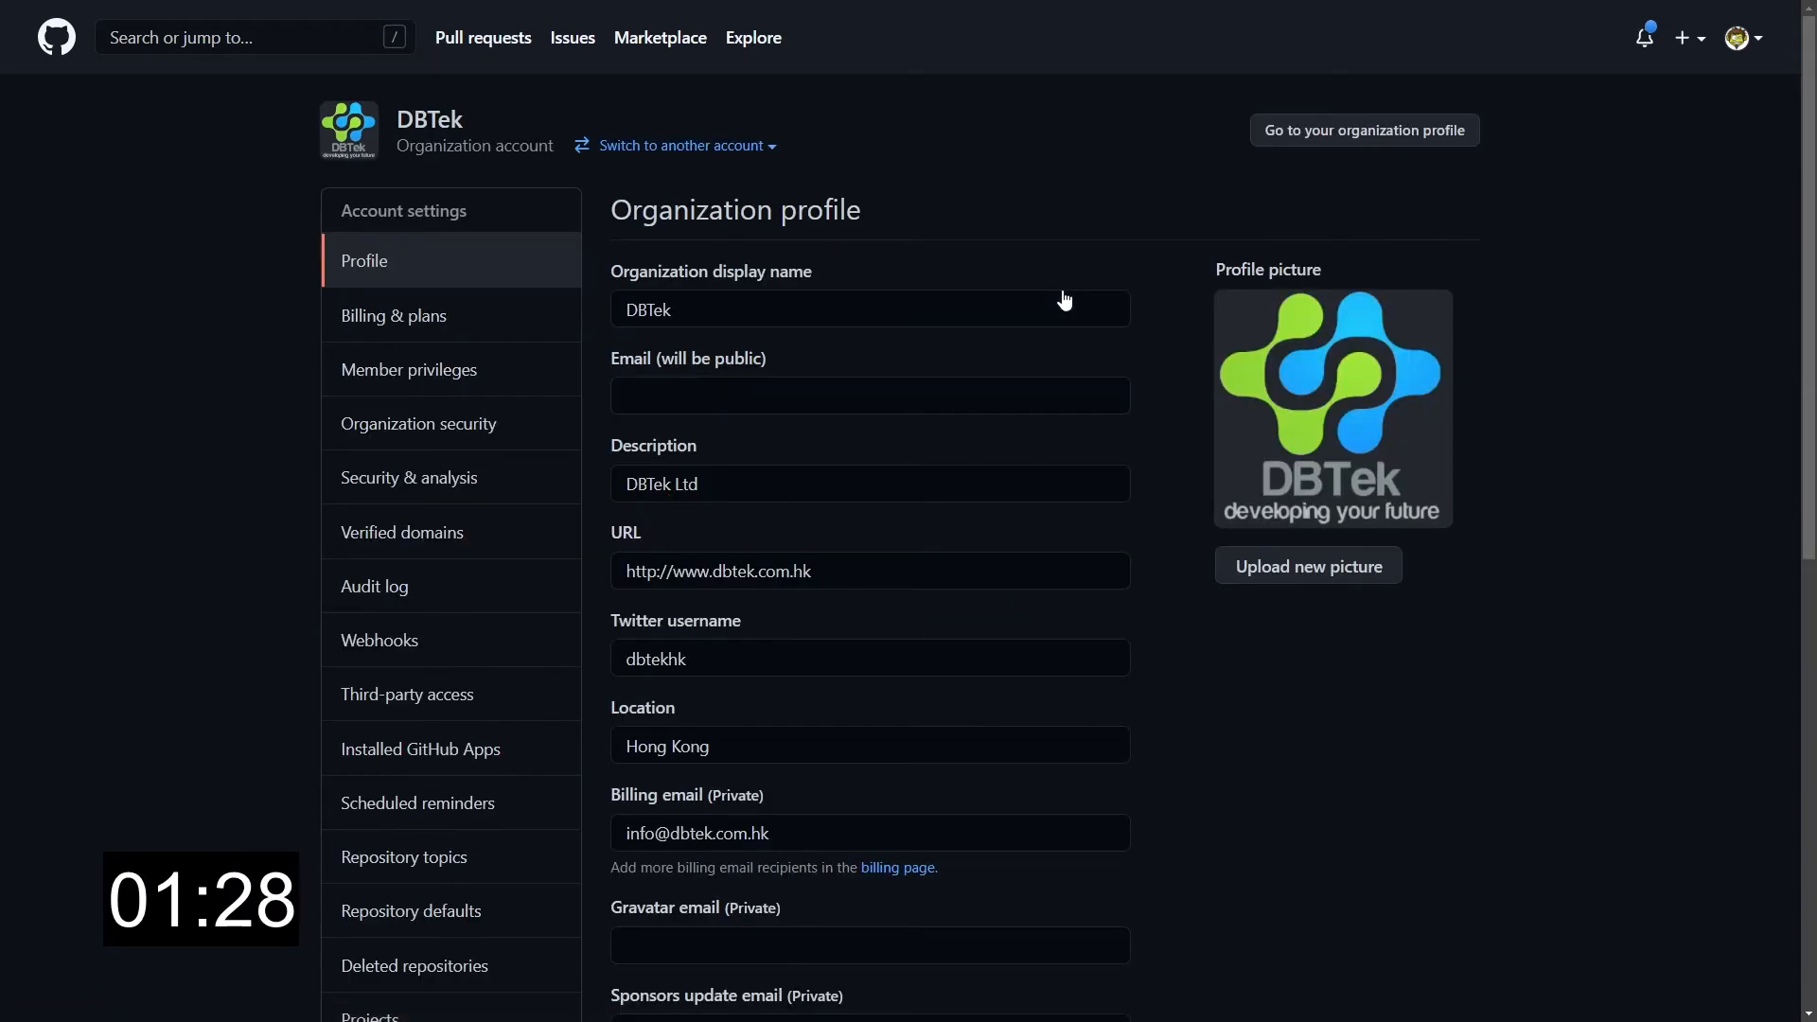
{"action": "scroll", "scroll_direction": "down", "scroll_amount": 3}
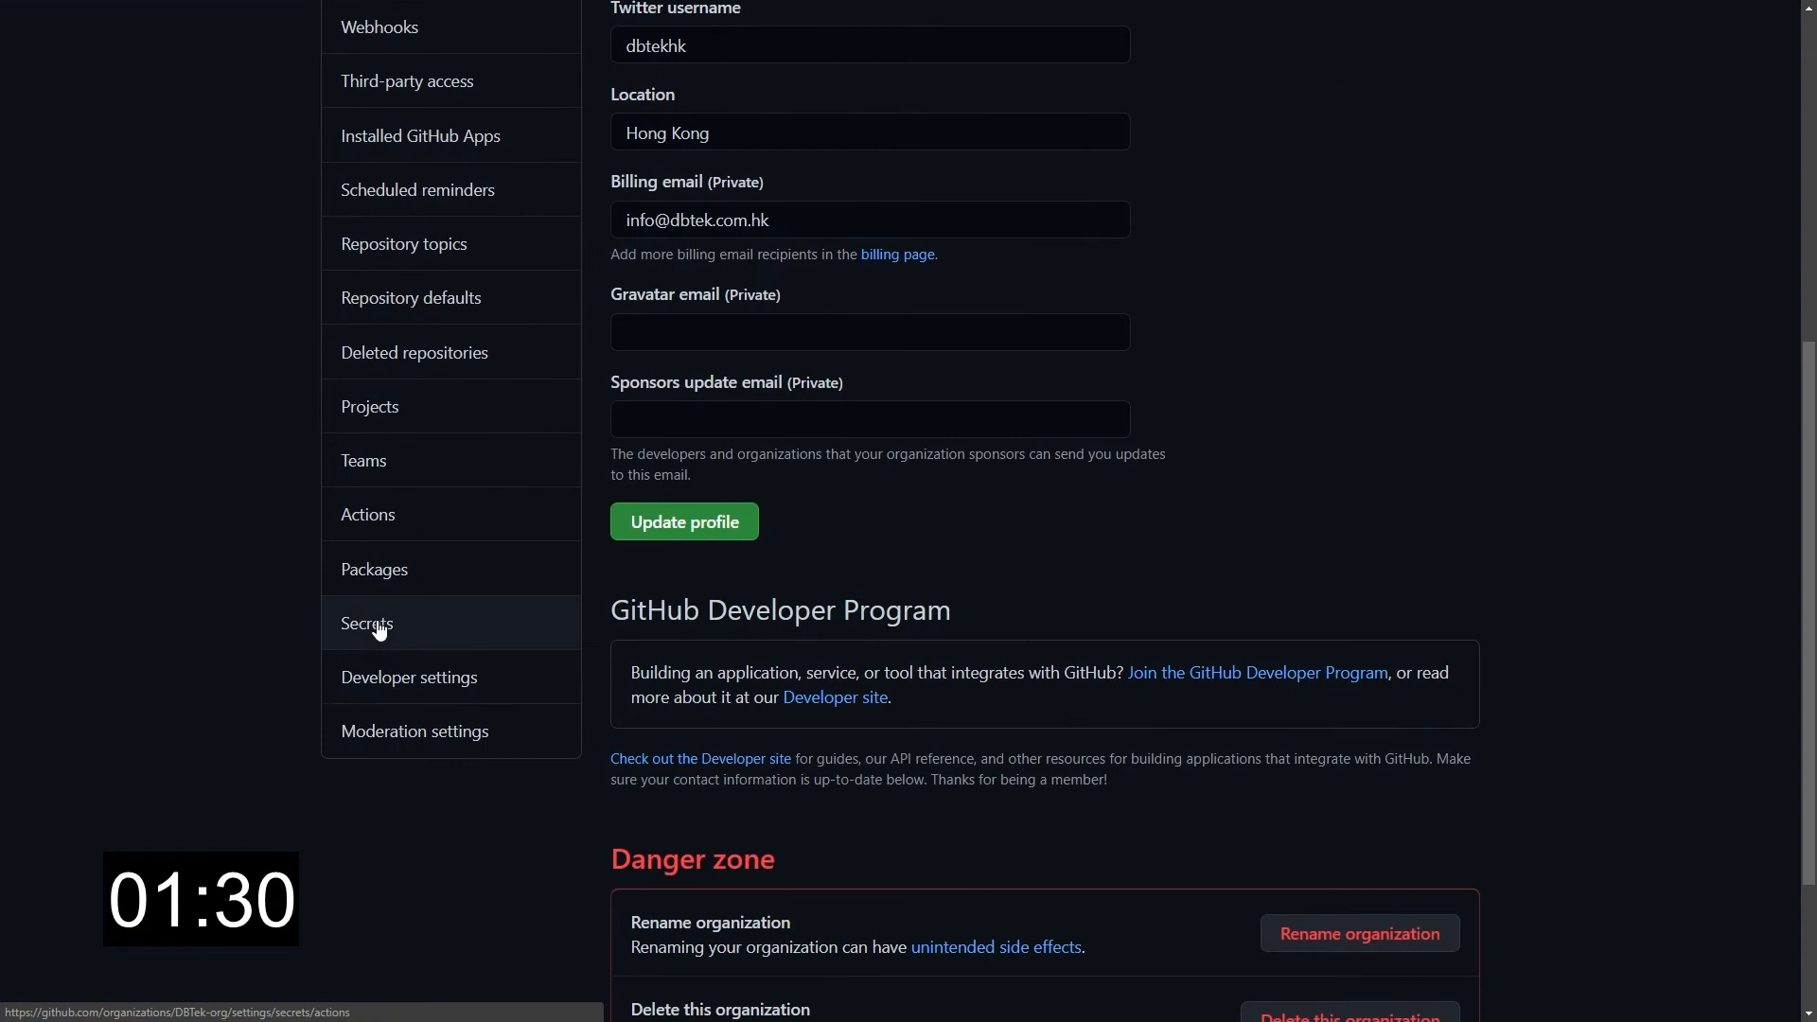
{"action": "left_click", "coordinate": [365, 622]}
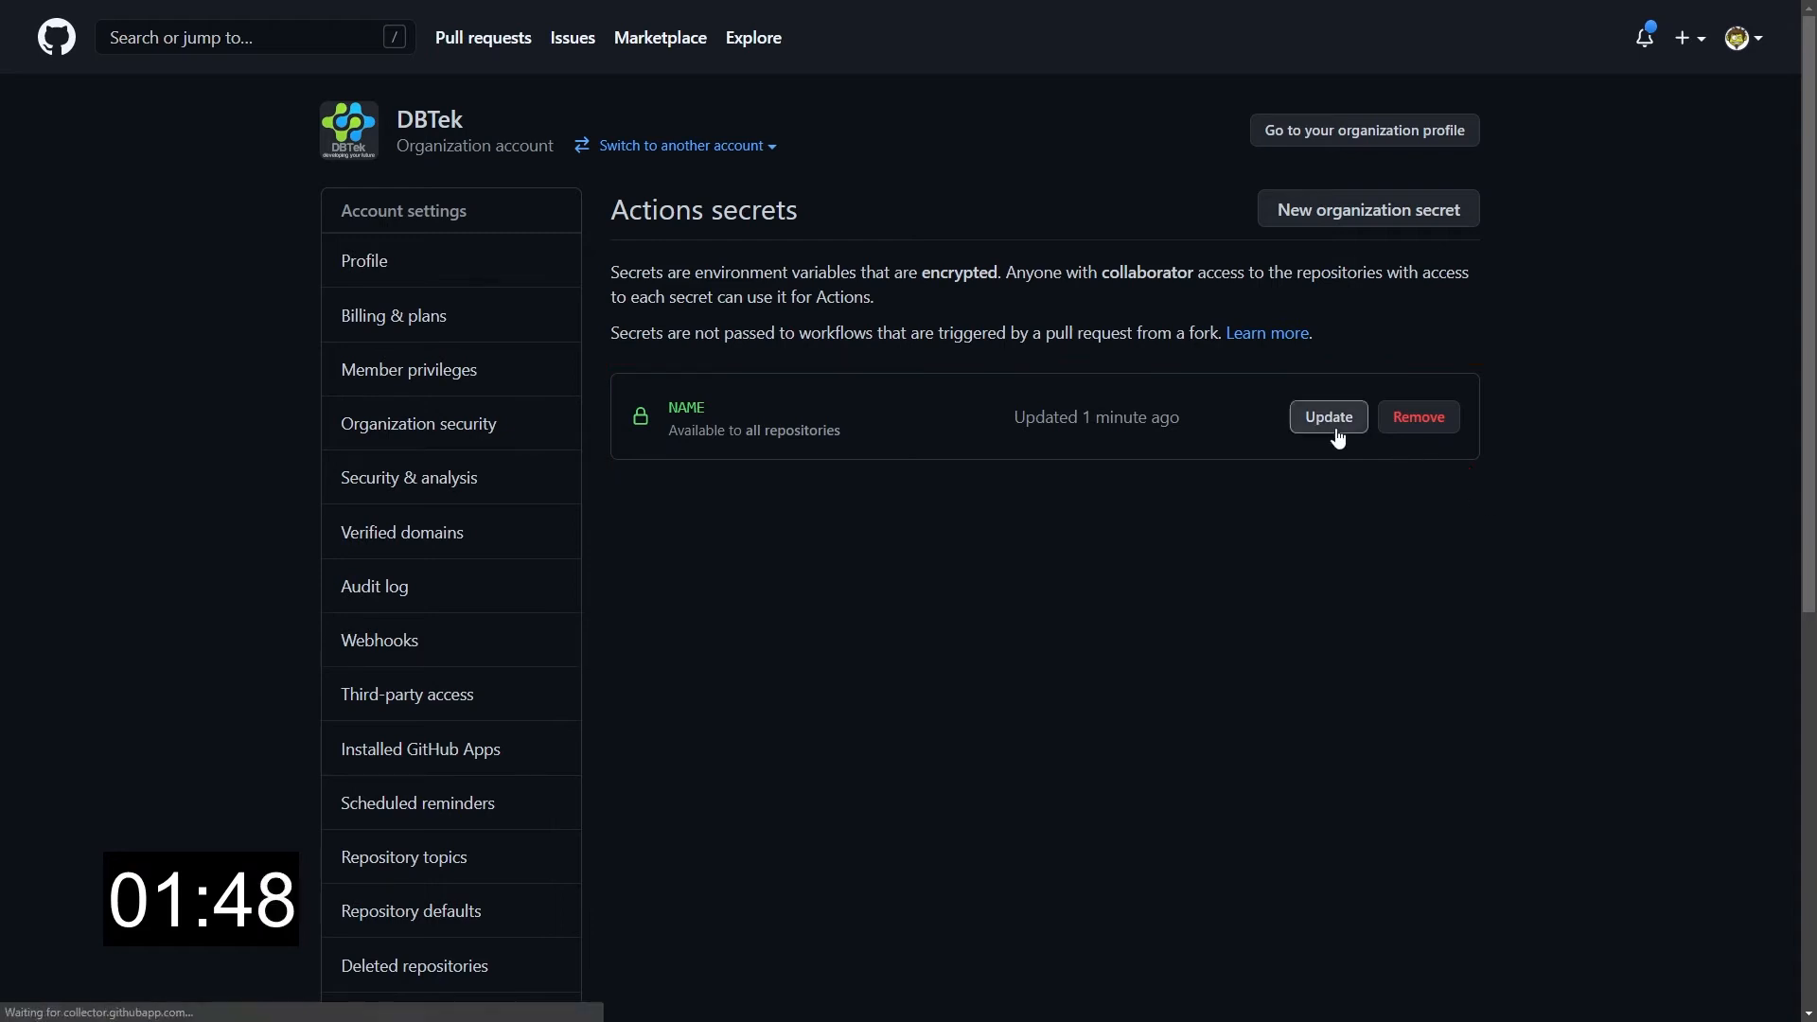
{"action": "left_click", "coordinate": [1328, 416]}
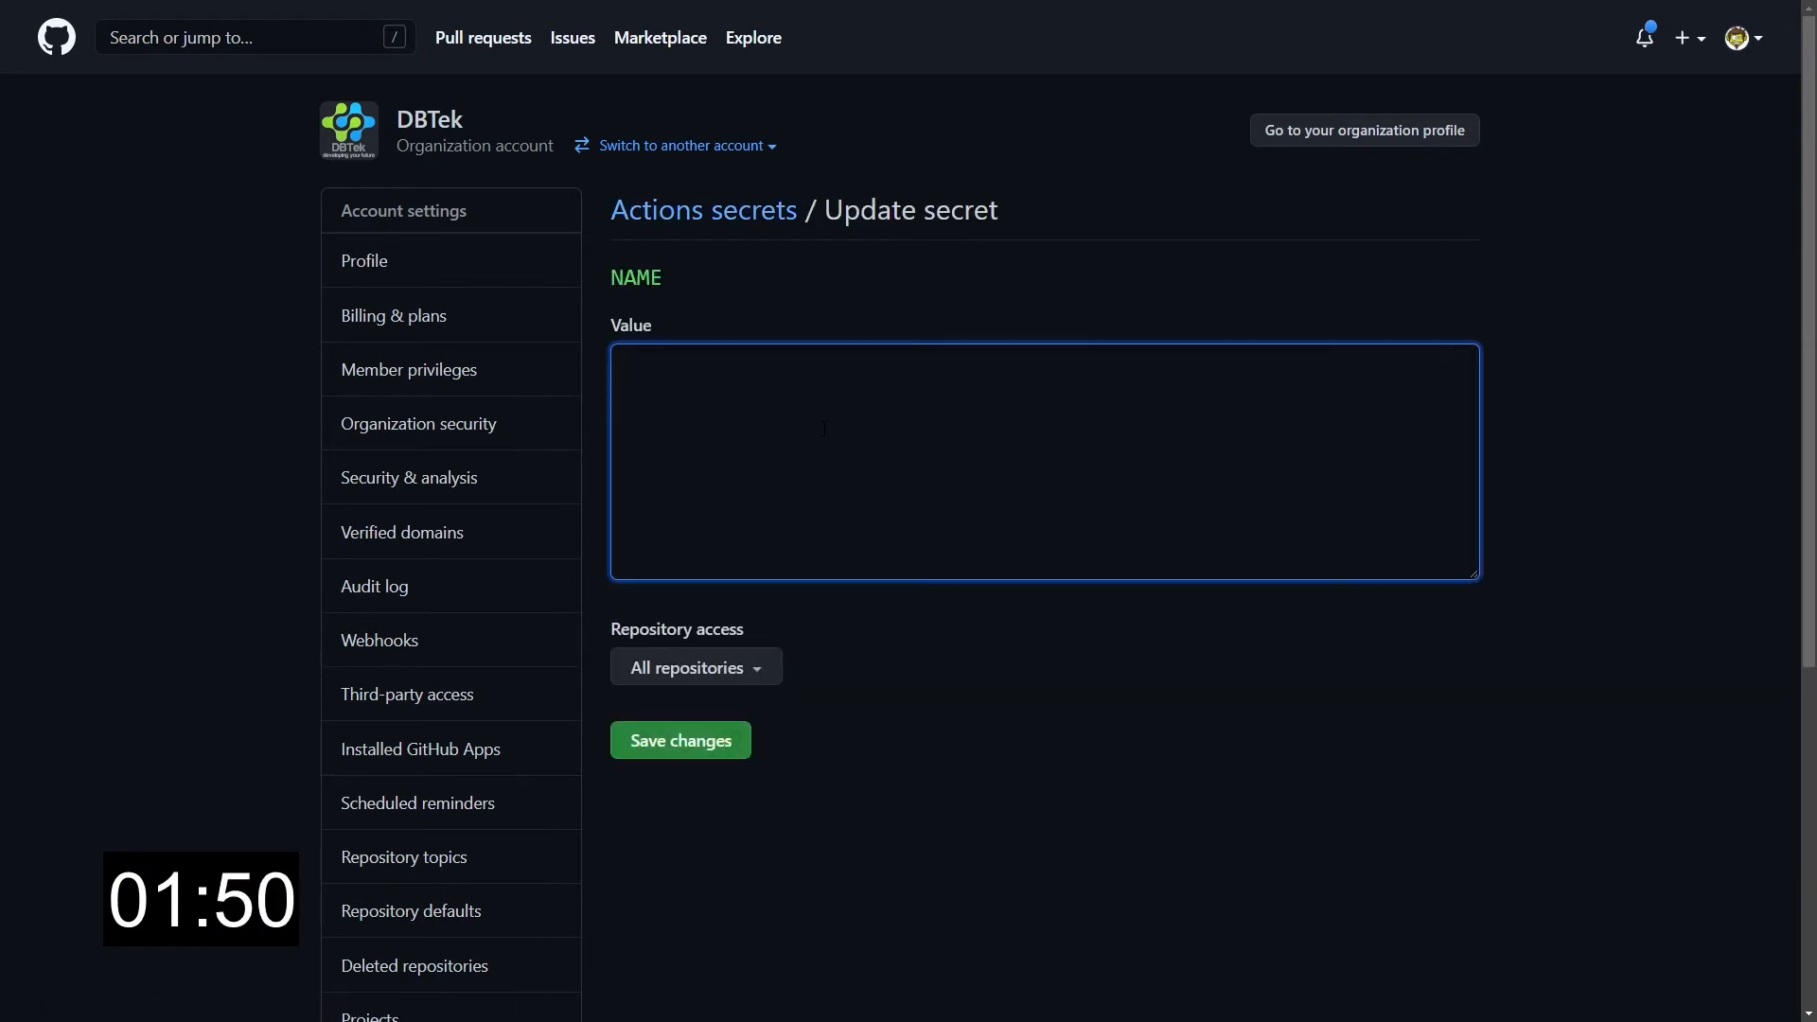
{"action": "type", "text": "New Value"}
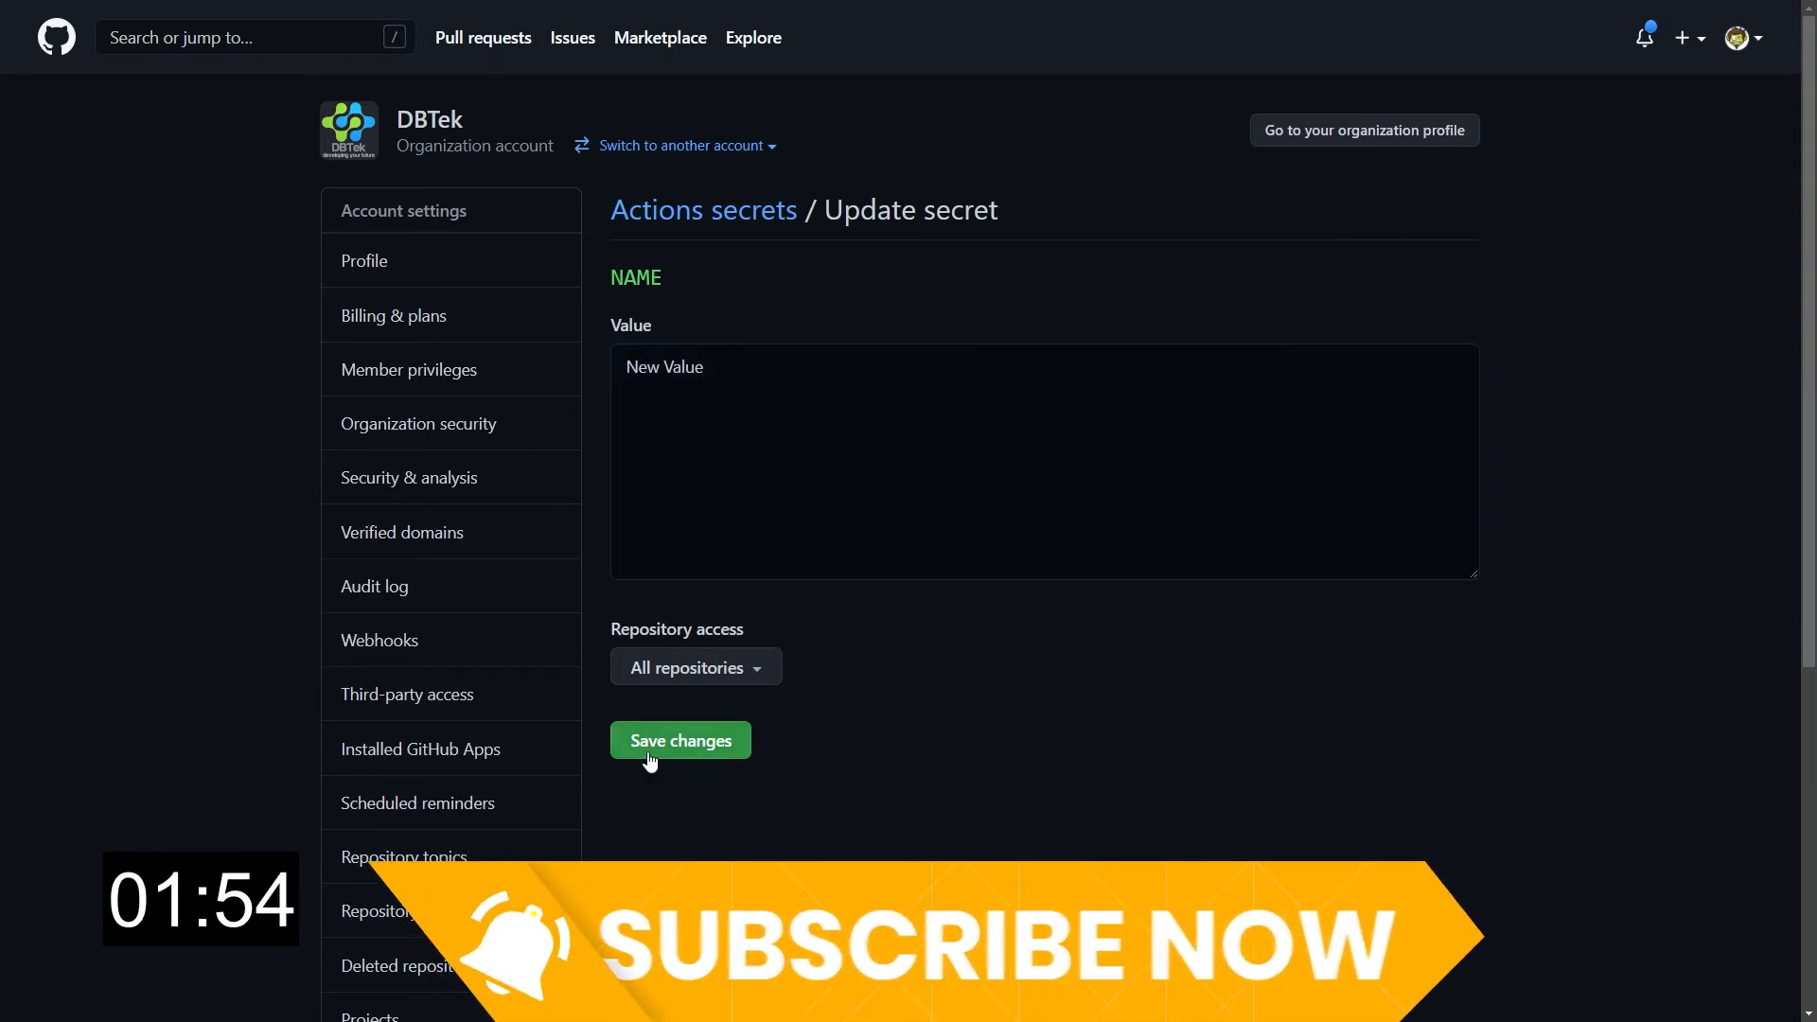
{"action": "left_click", "coordinate": [679, 740]}
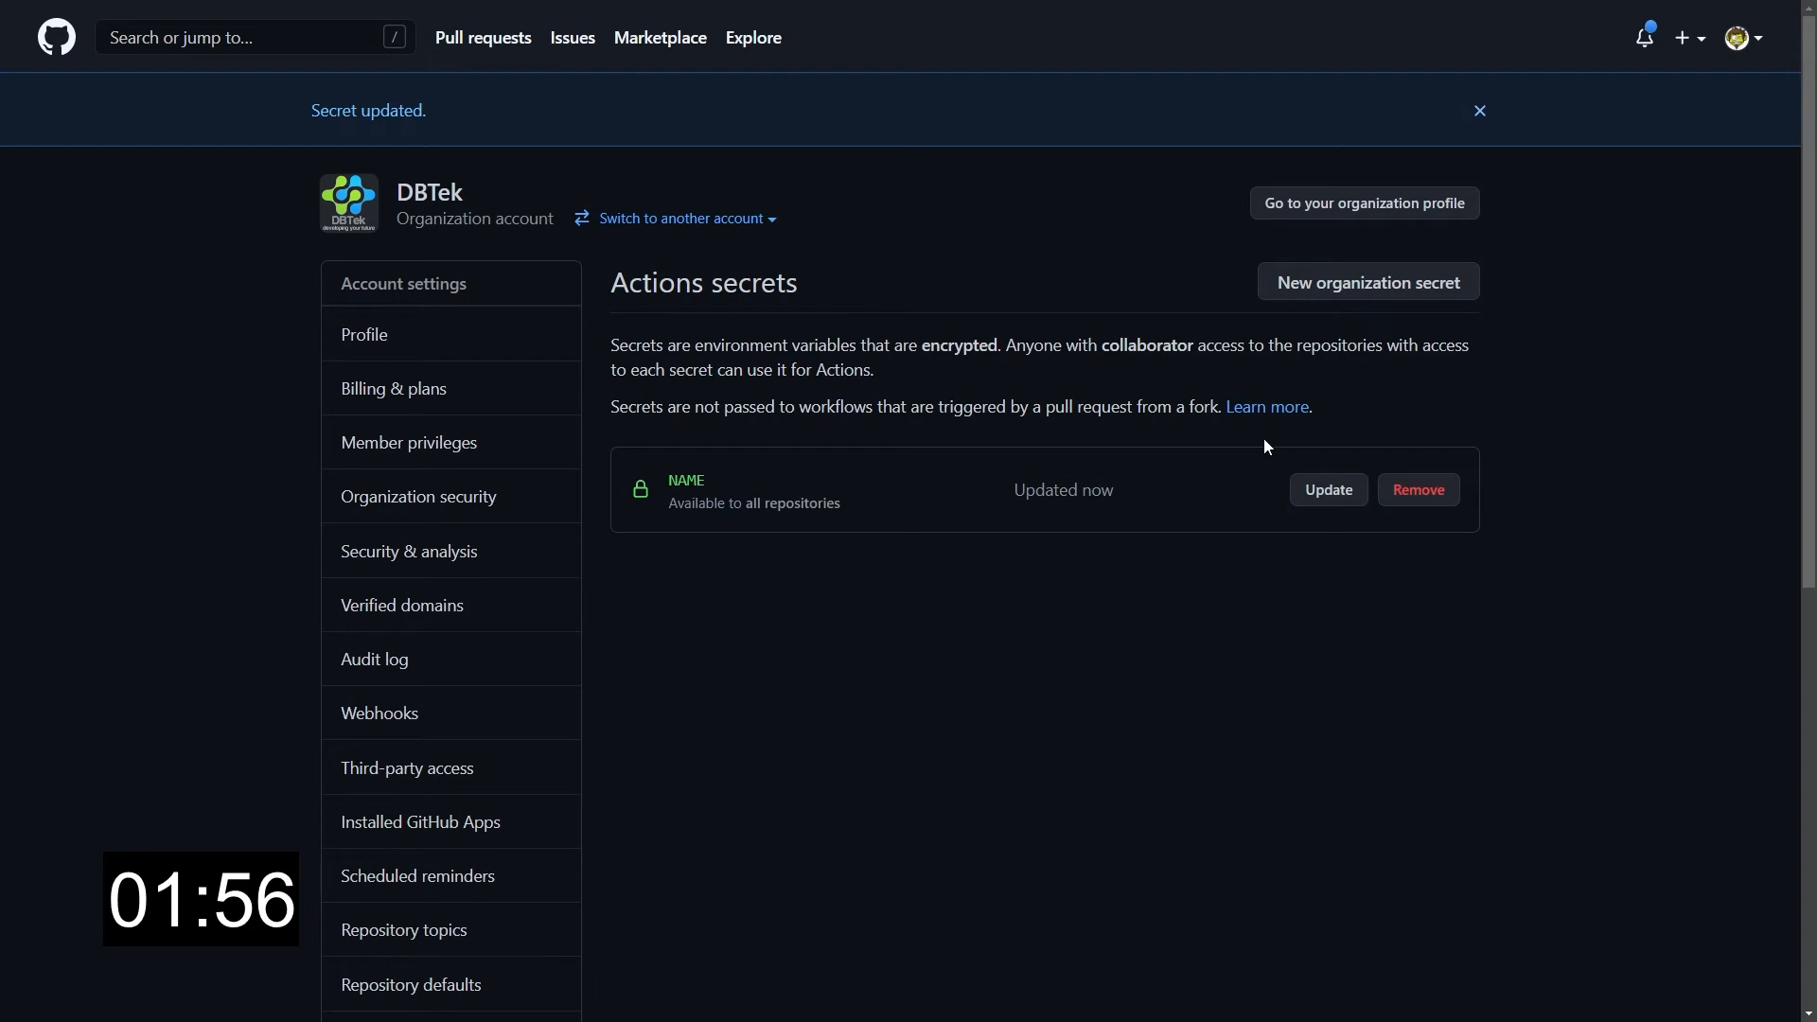
Create organization secret NEW_SECRET with Selected repositories access and one repository ticked.
{"action": "left_click", "coordinate": [1364, 281]}
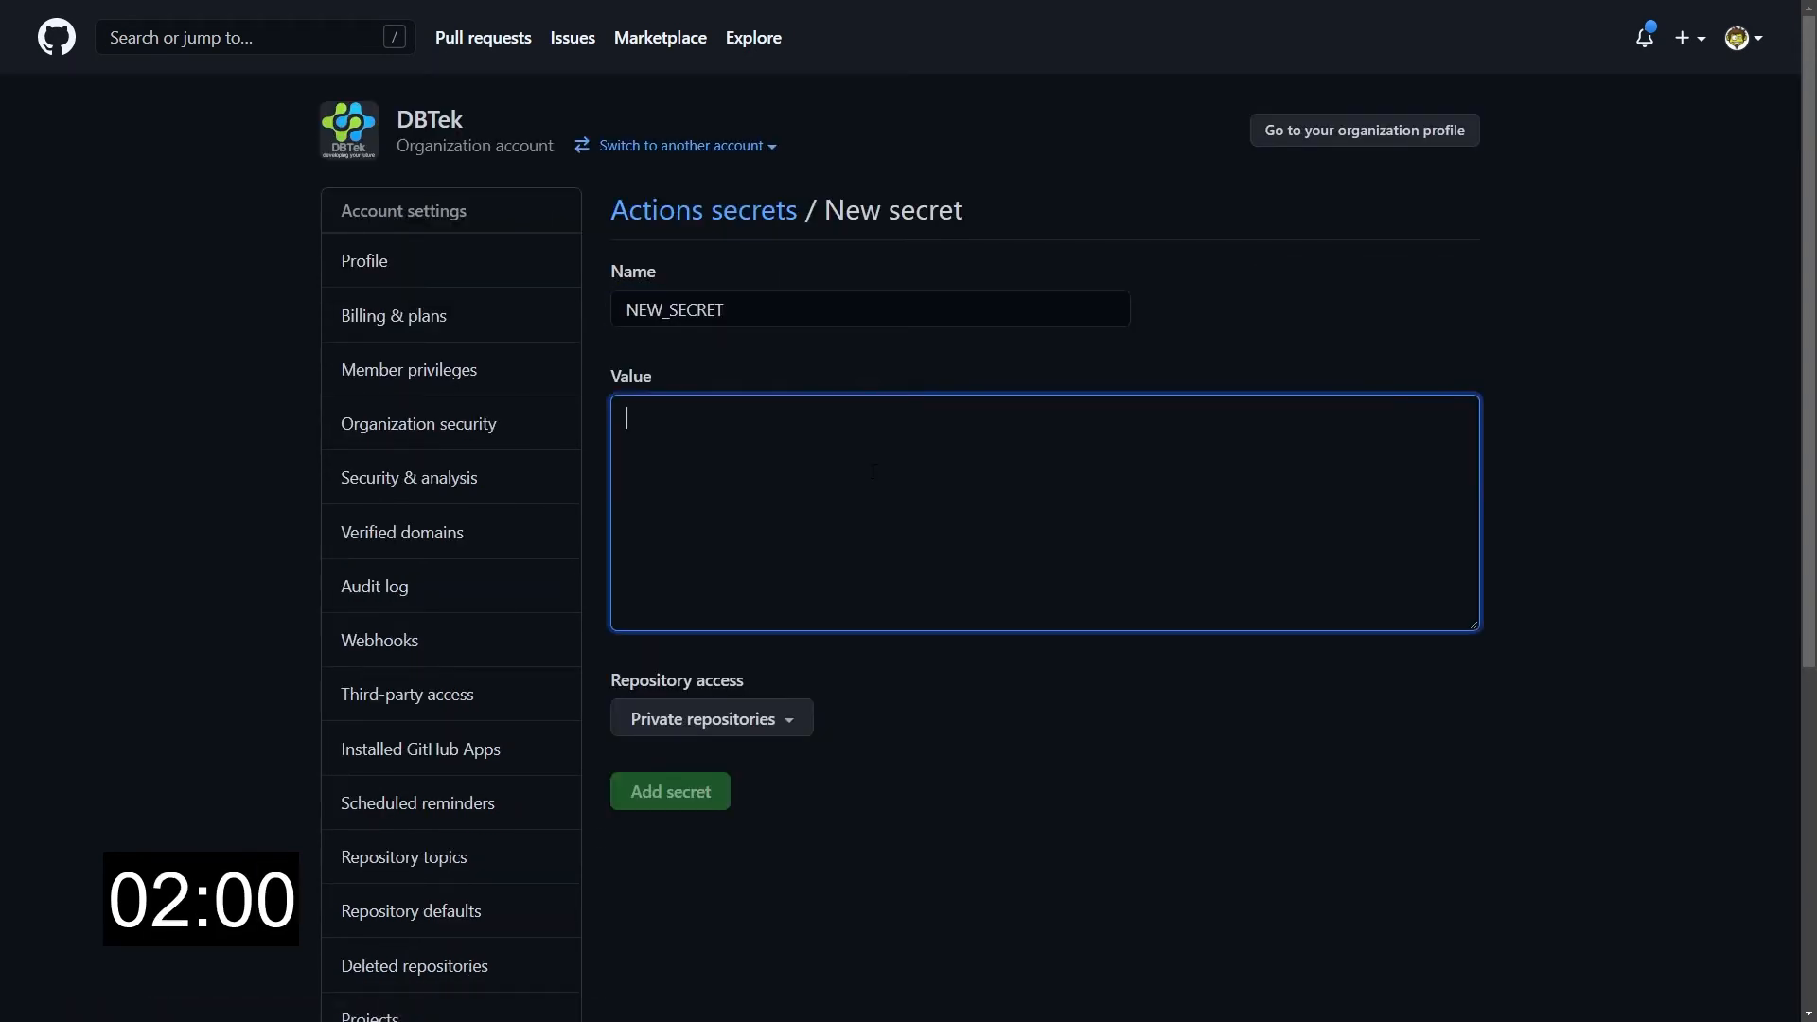
{"action": "left_click", "coordinate": [710, 717]}
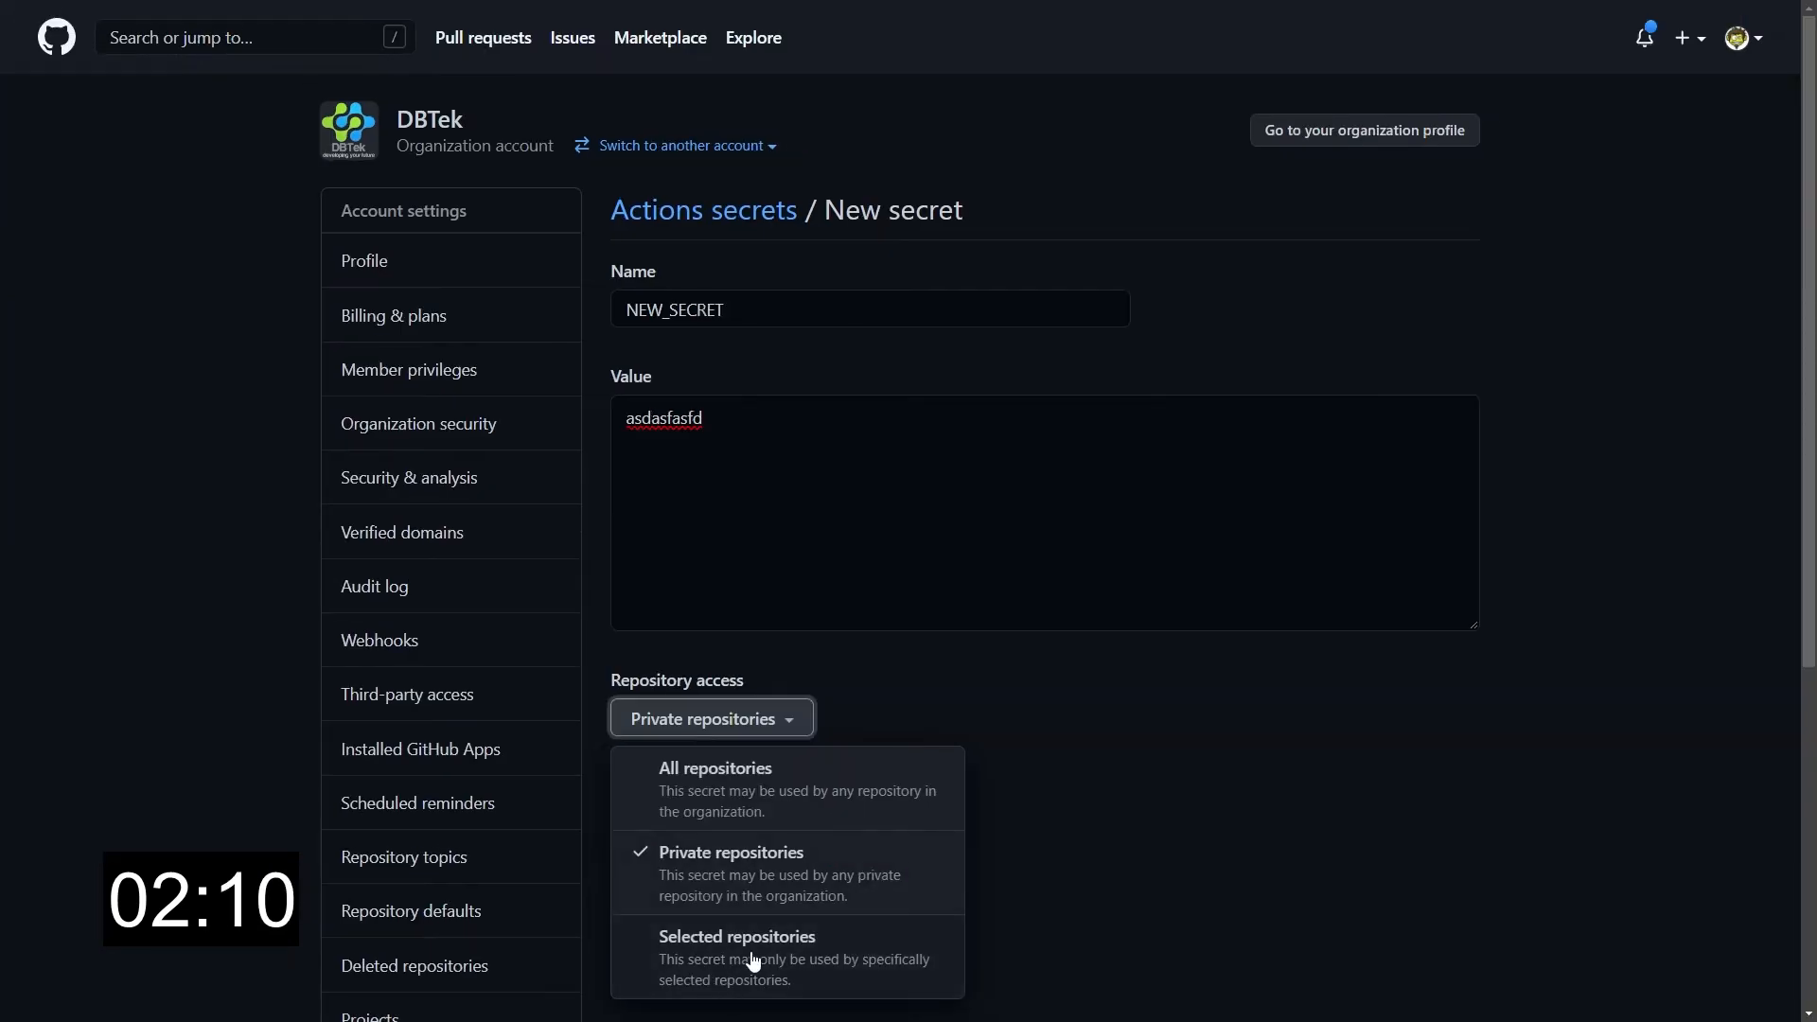
{"action": "left_click", "coordinate": [736, 937]}
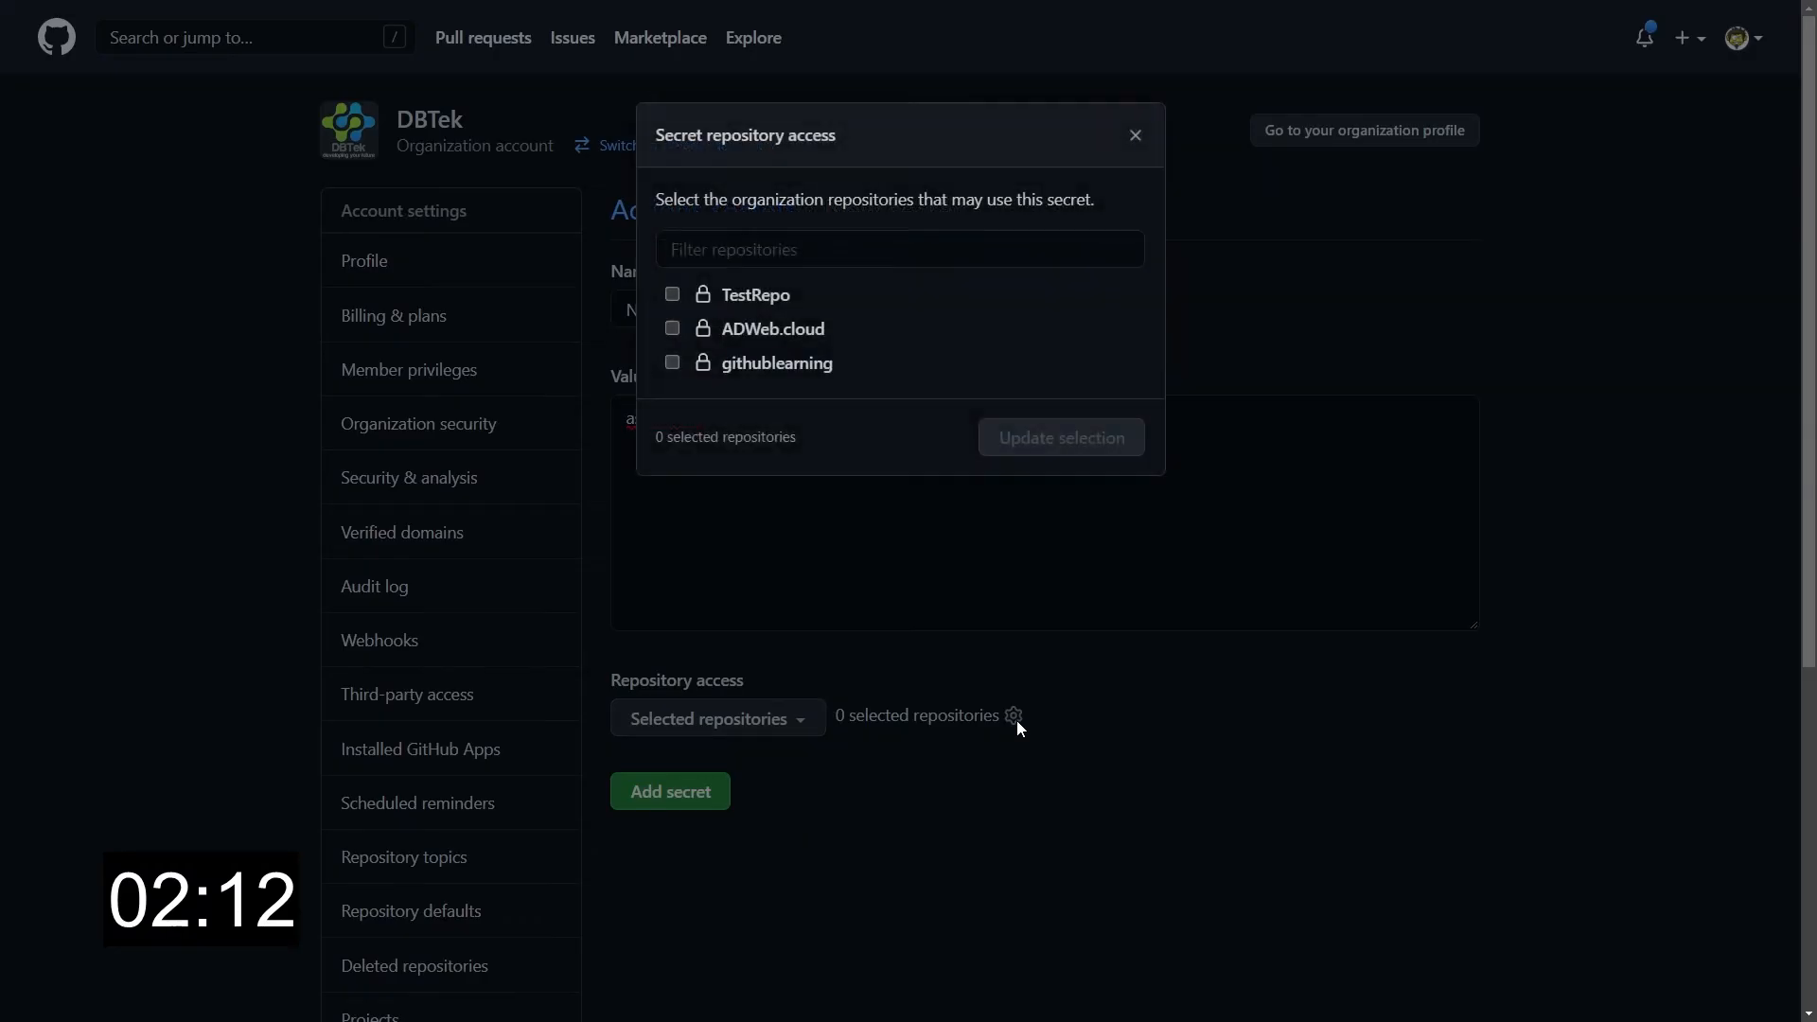
{"action": "mouse_move", "coordinate": [524, 116]}
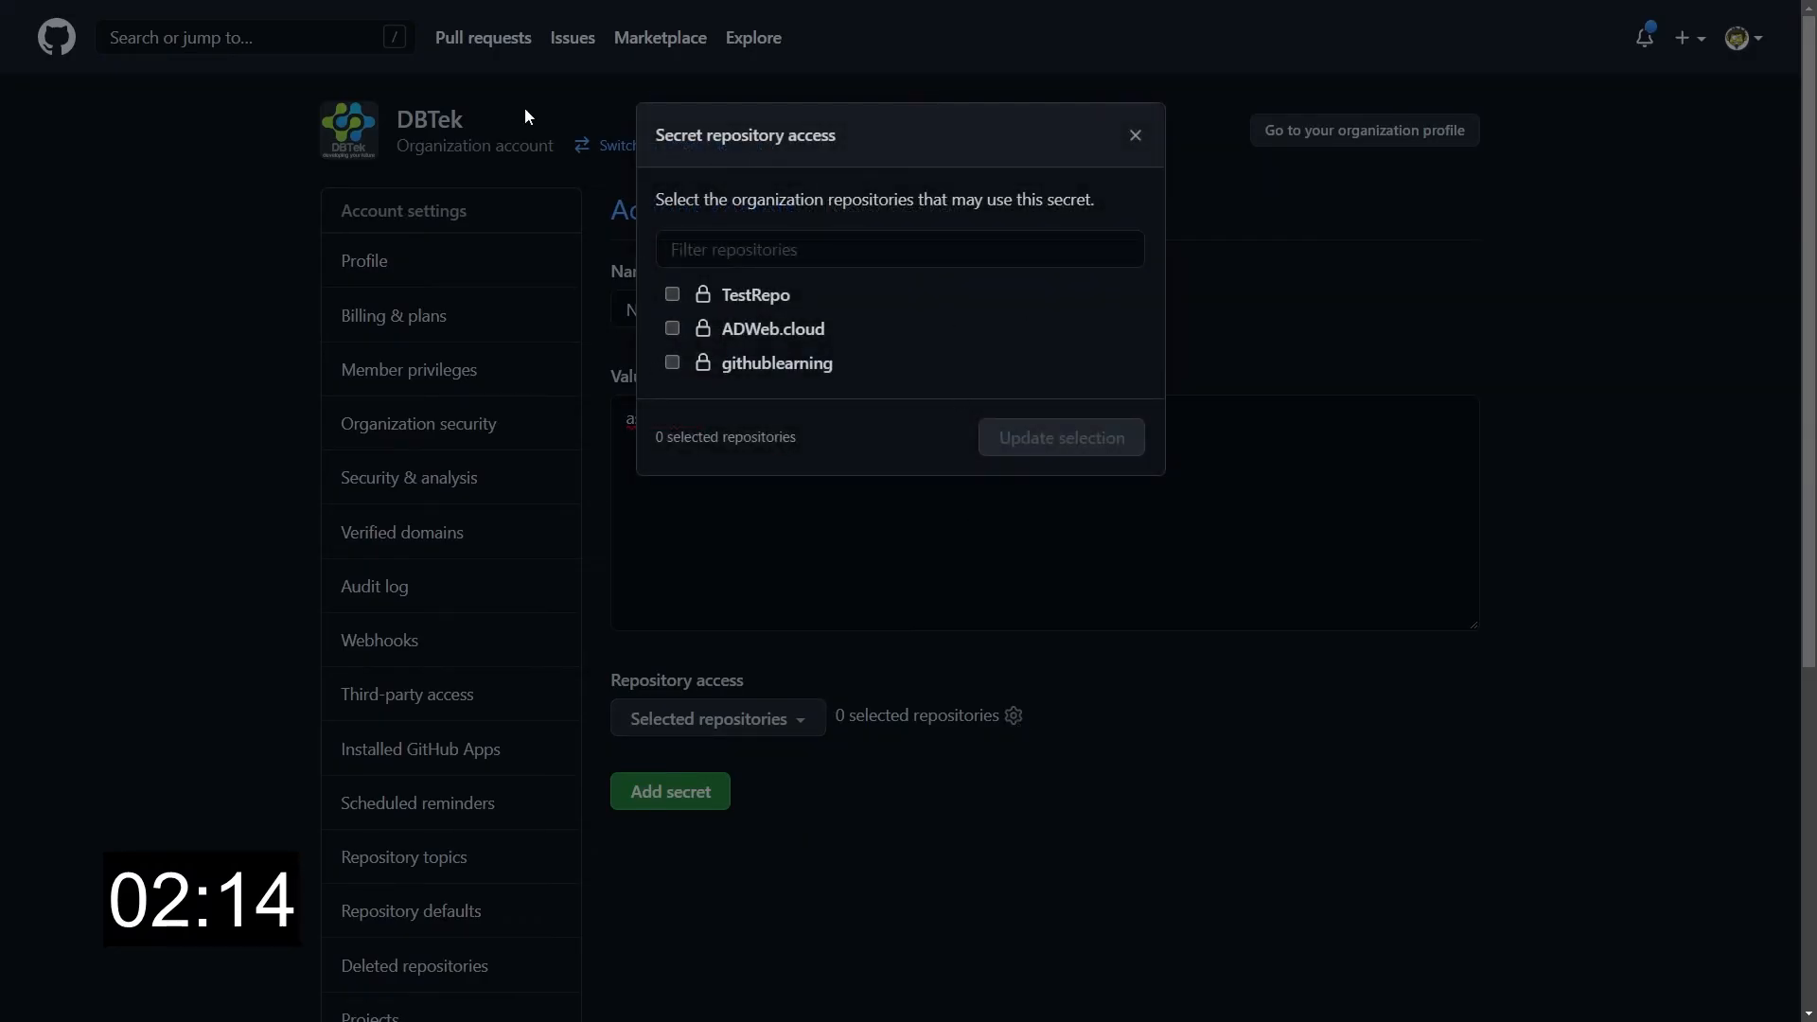
{"action": "left_click", "coordinate": [672, 295]}
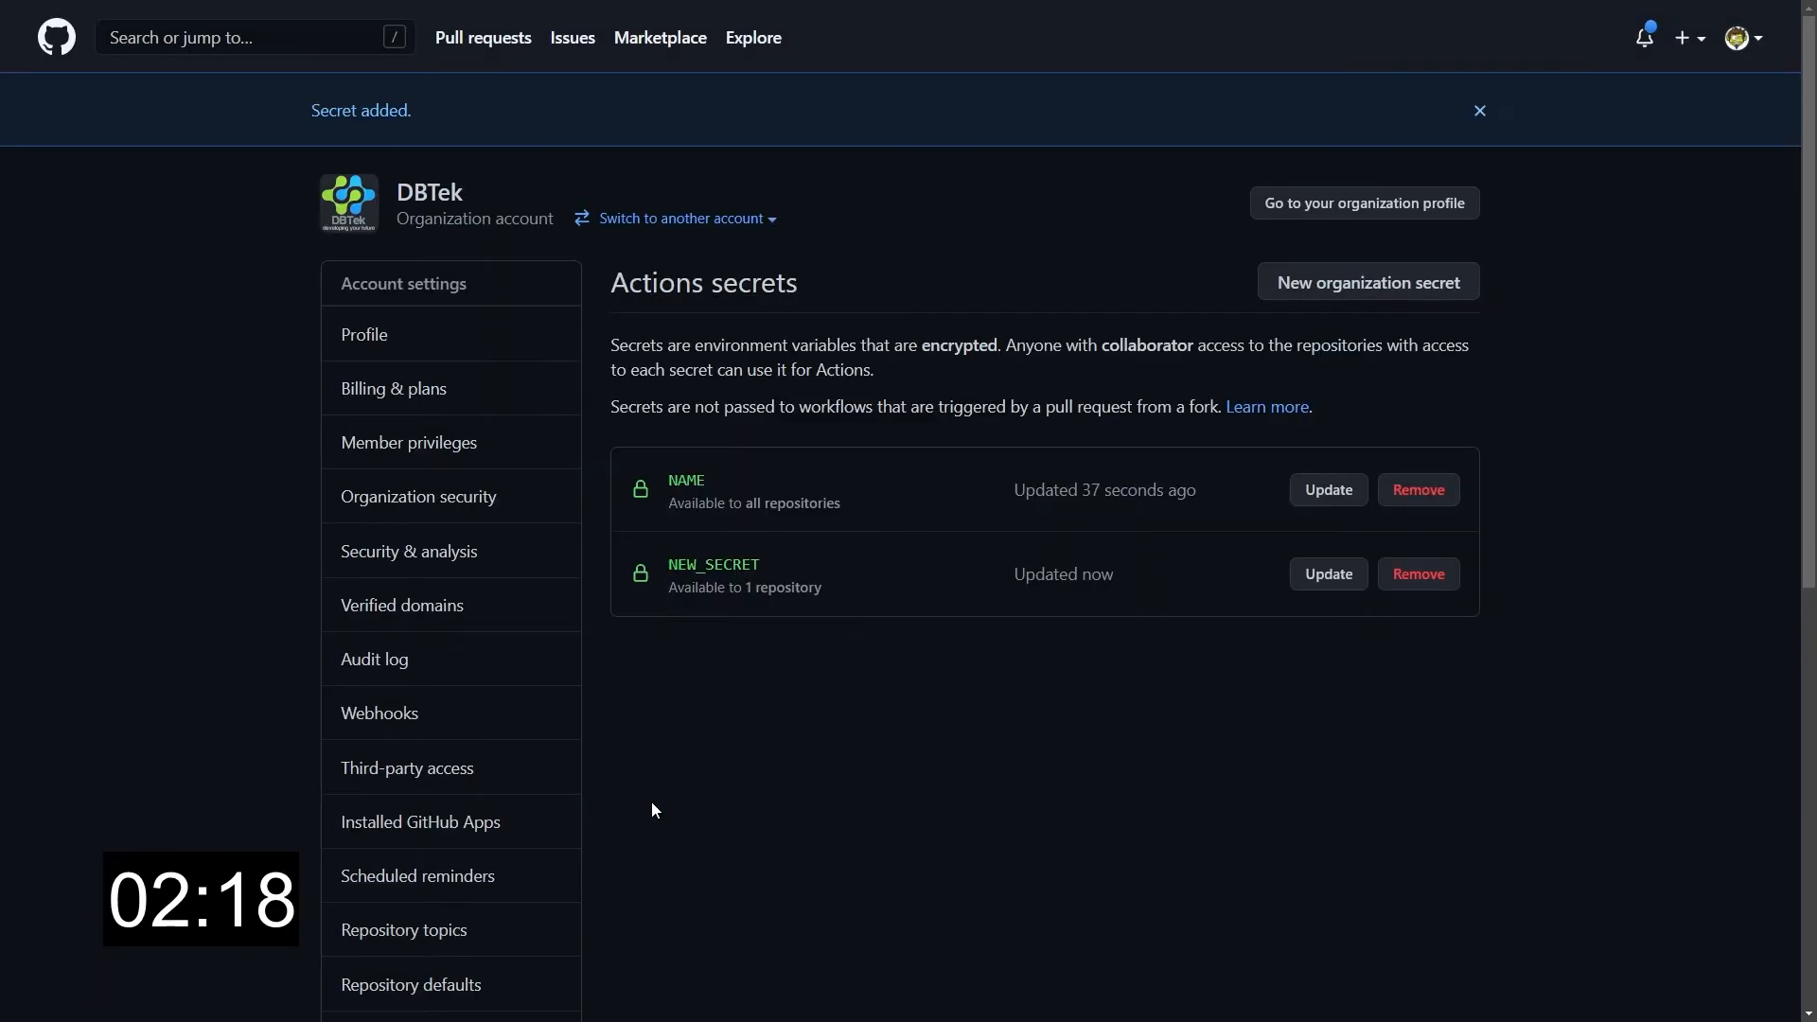
{"action": "mouse_move", "coordinate": [1328, 574]}
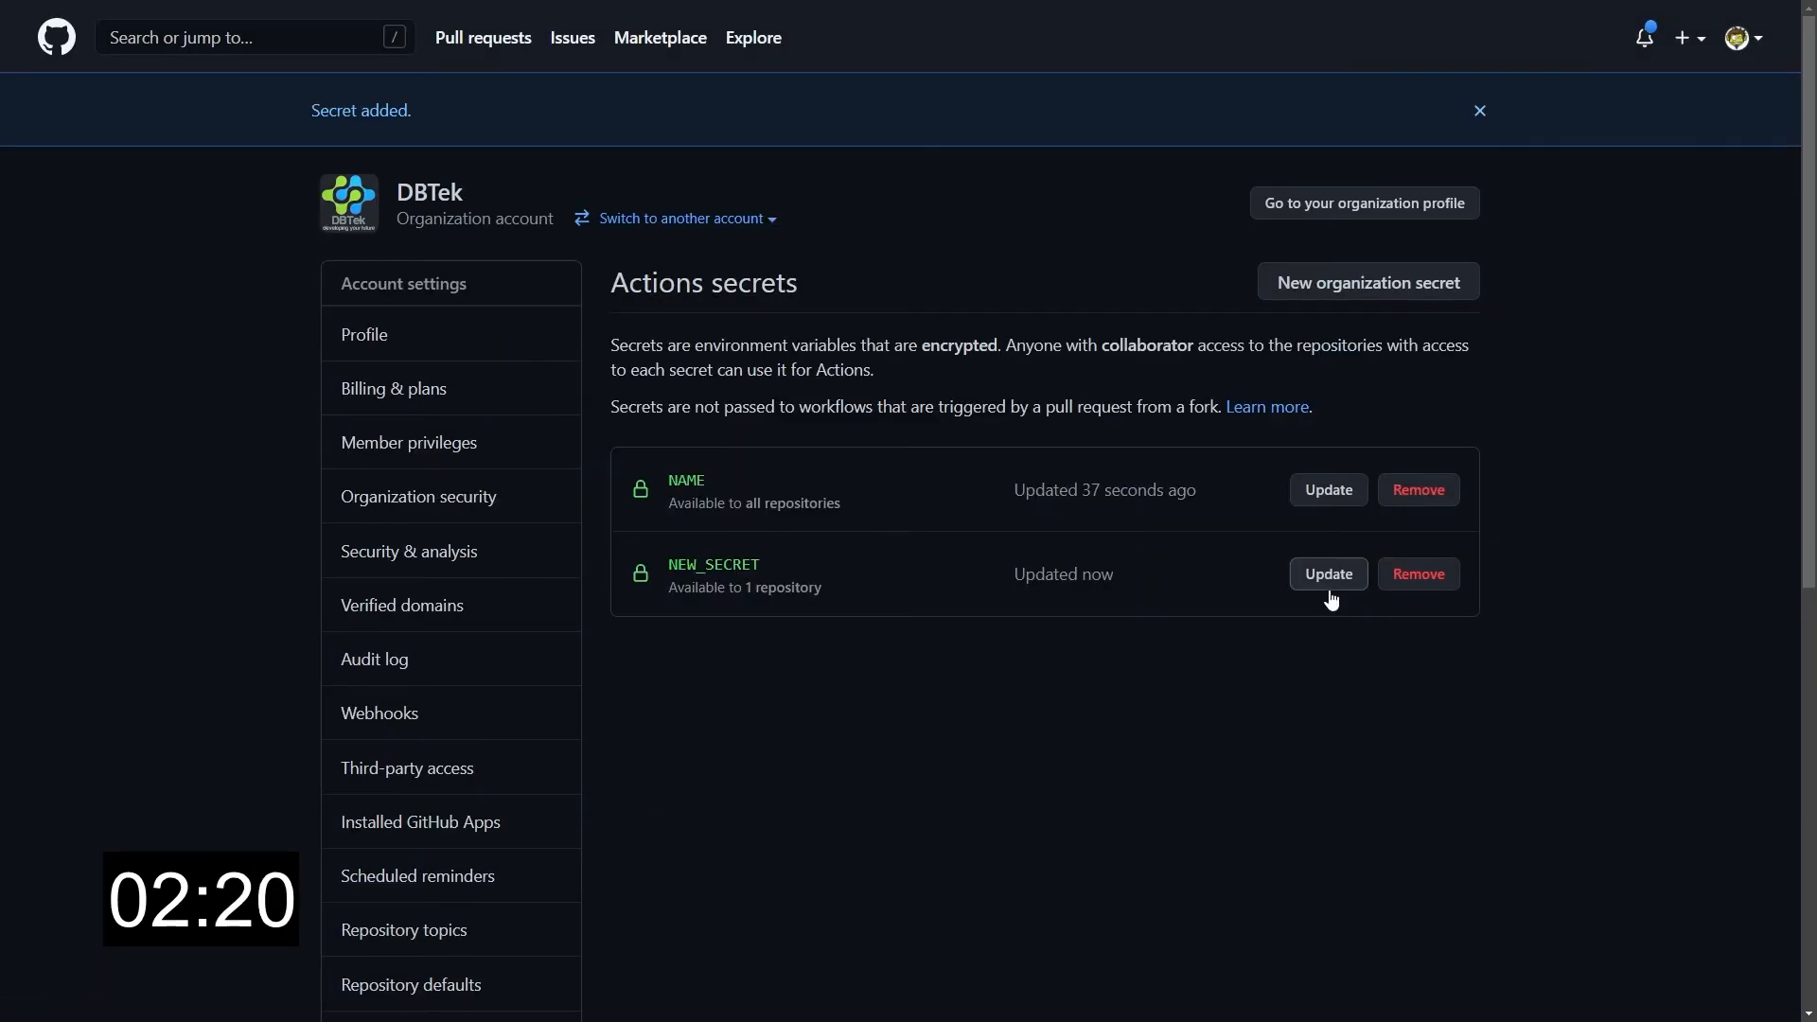
Review NEW_SECRET's repository access choices on its update page.
{"action": "left_click", "coordinate": [1325, 573]}
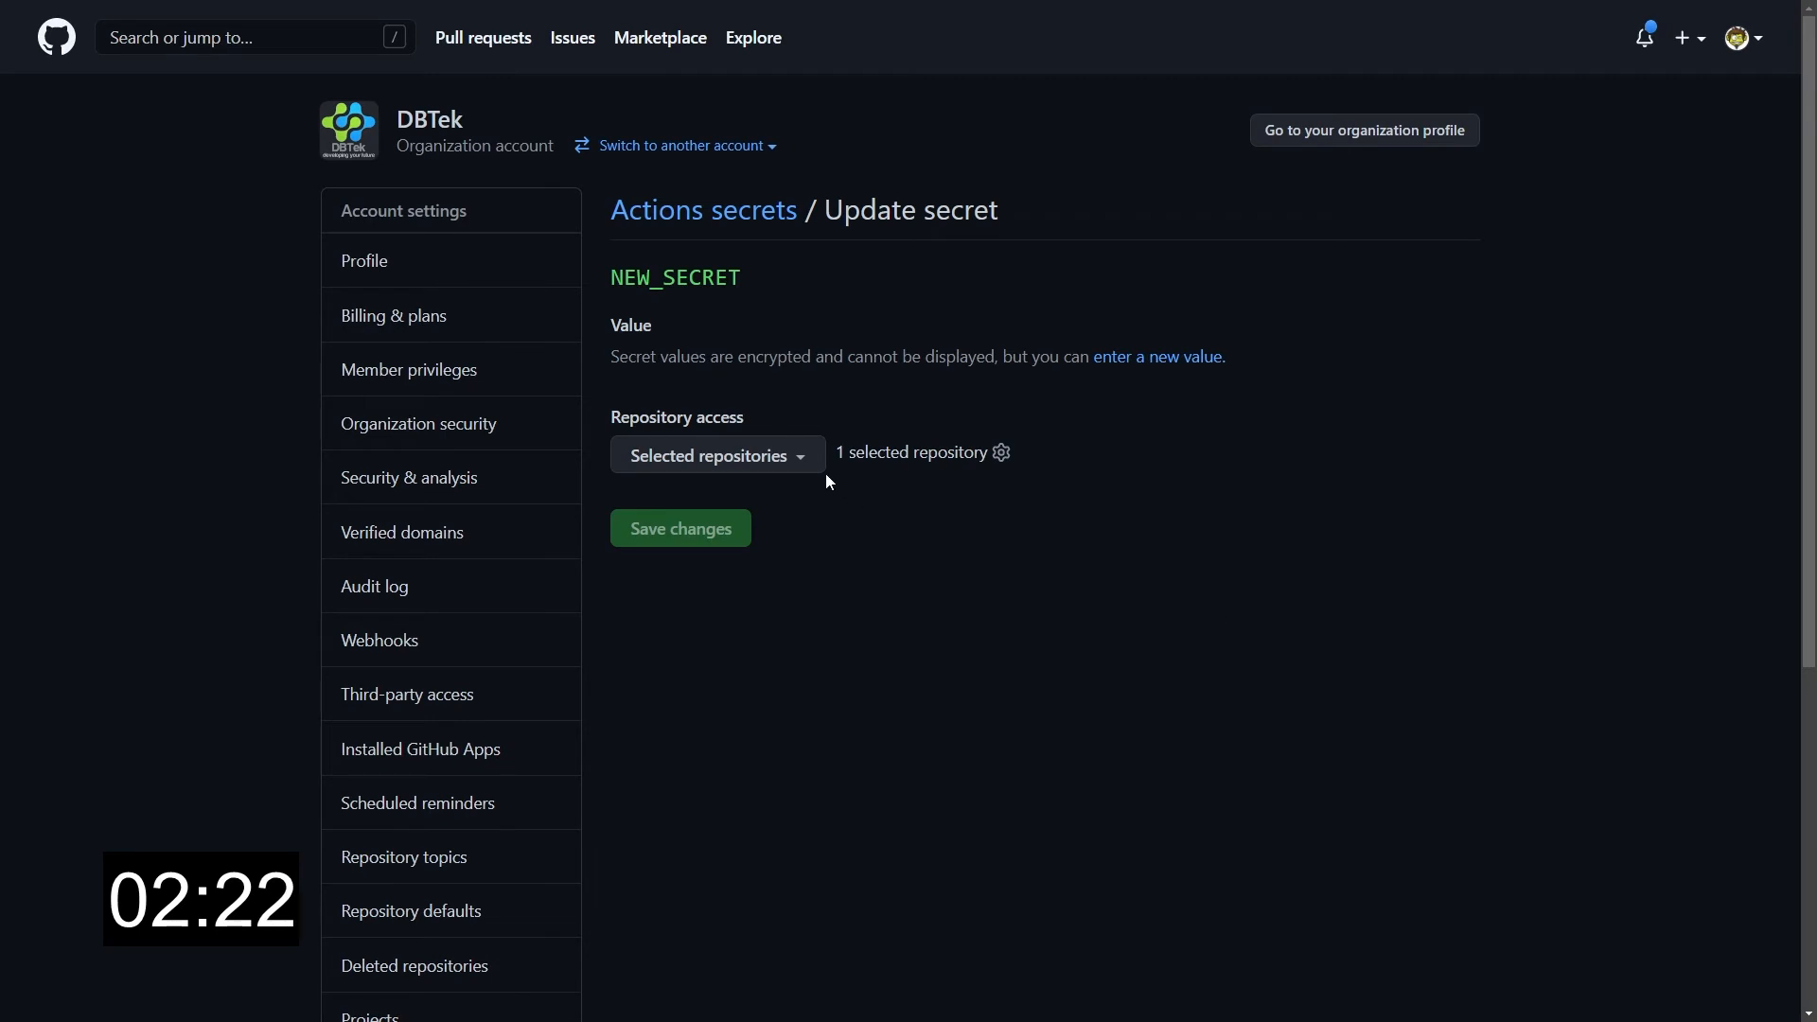
{"action": "left_click", "coordinate": [710, 454]}
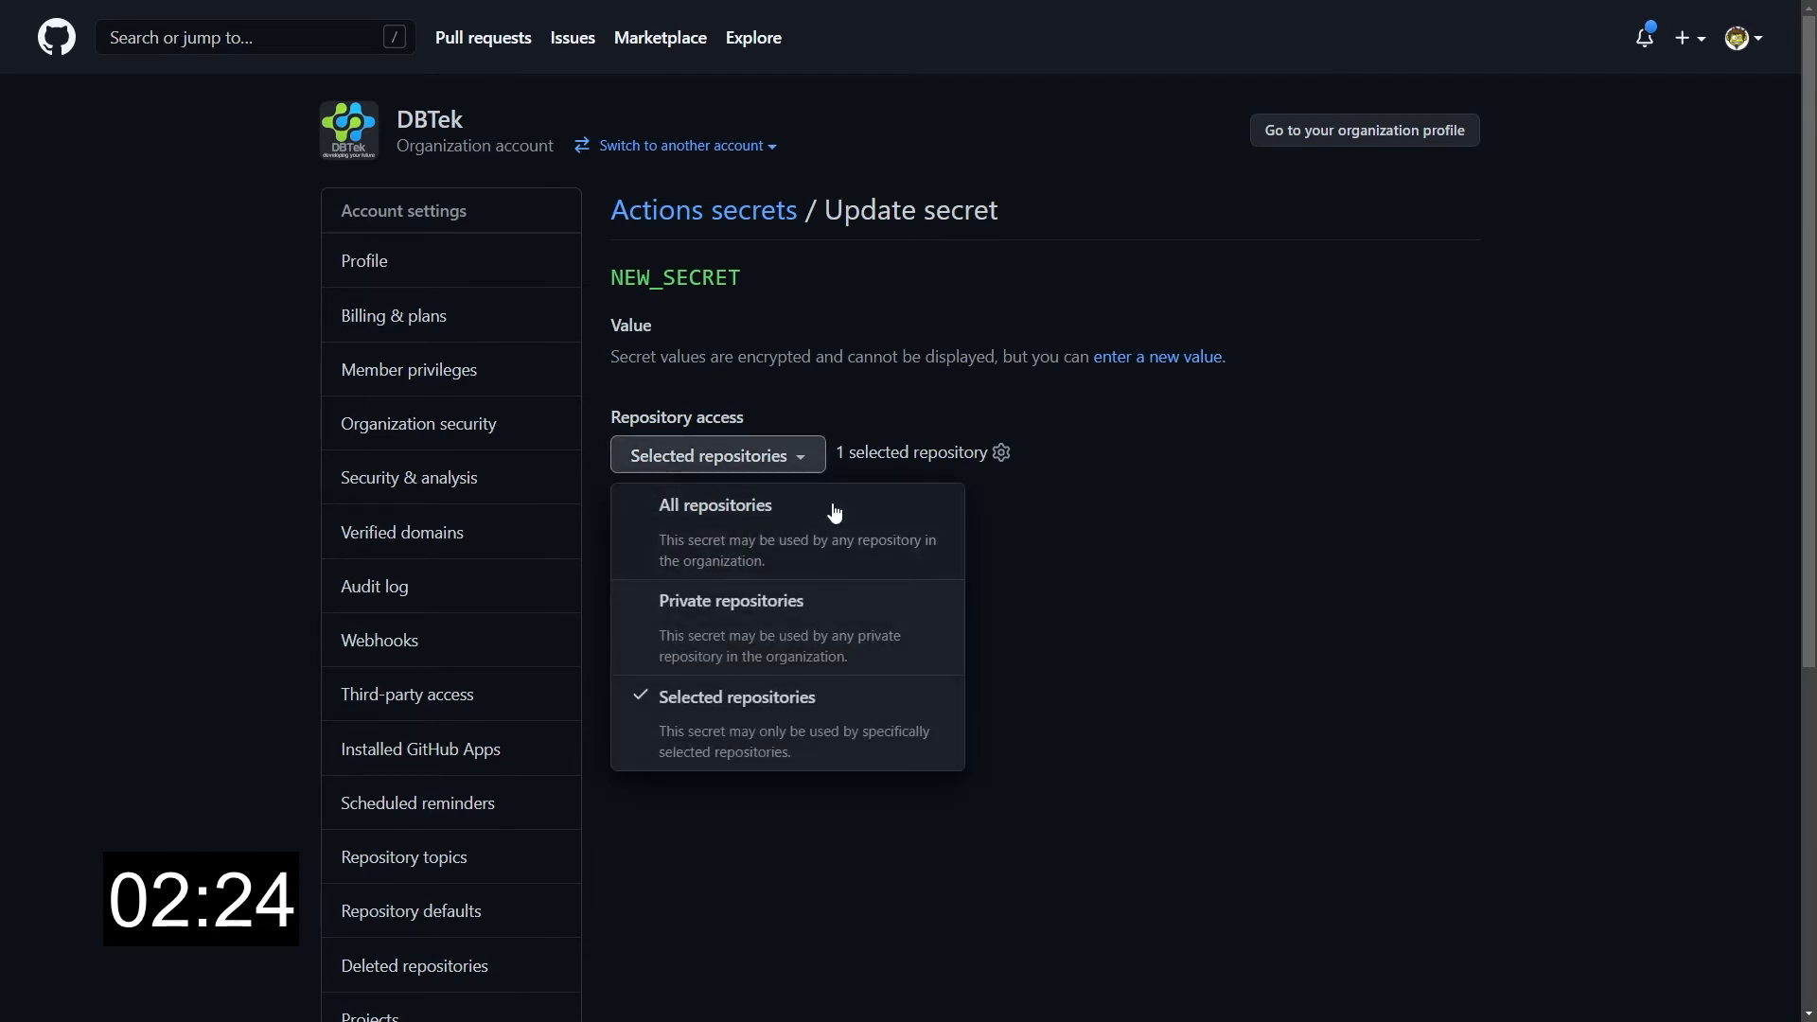
{"action": "mouse_move", "coordinate": [897, 647]}
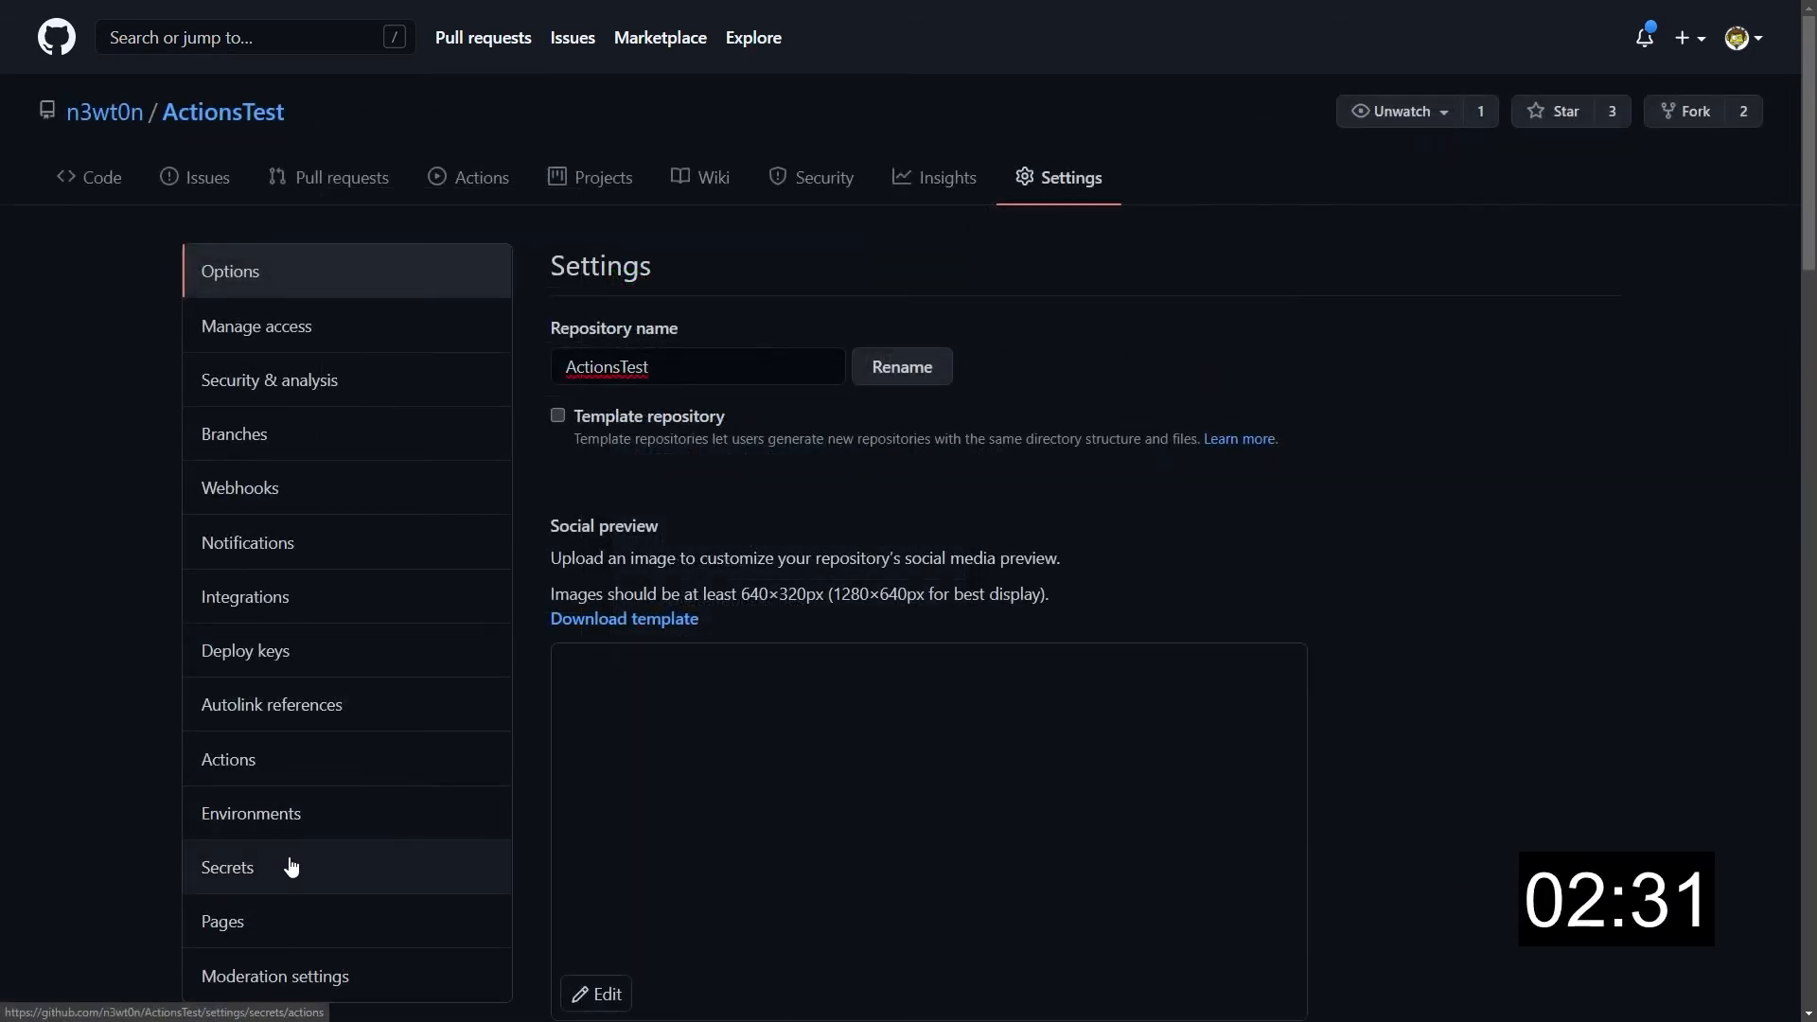
Start a blank new repository secret for the ActionsTest repository.
{"action": "left_click", "coordinate": [227, 866]}
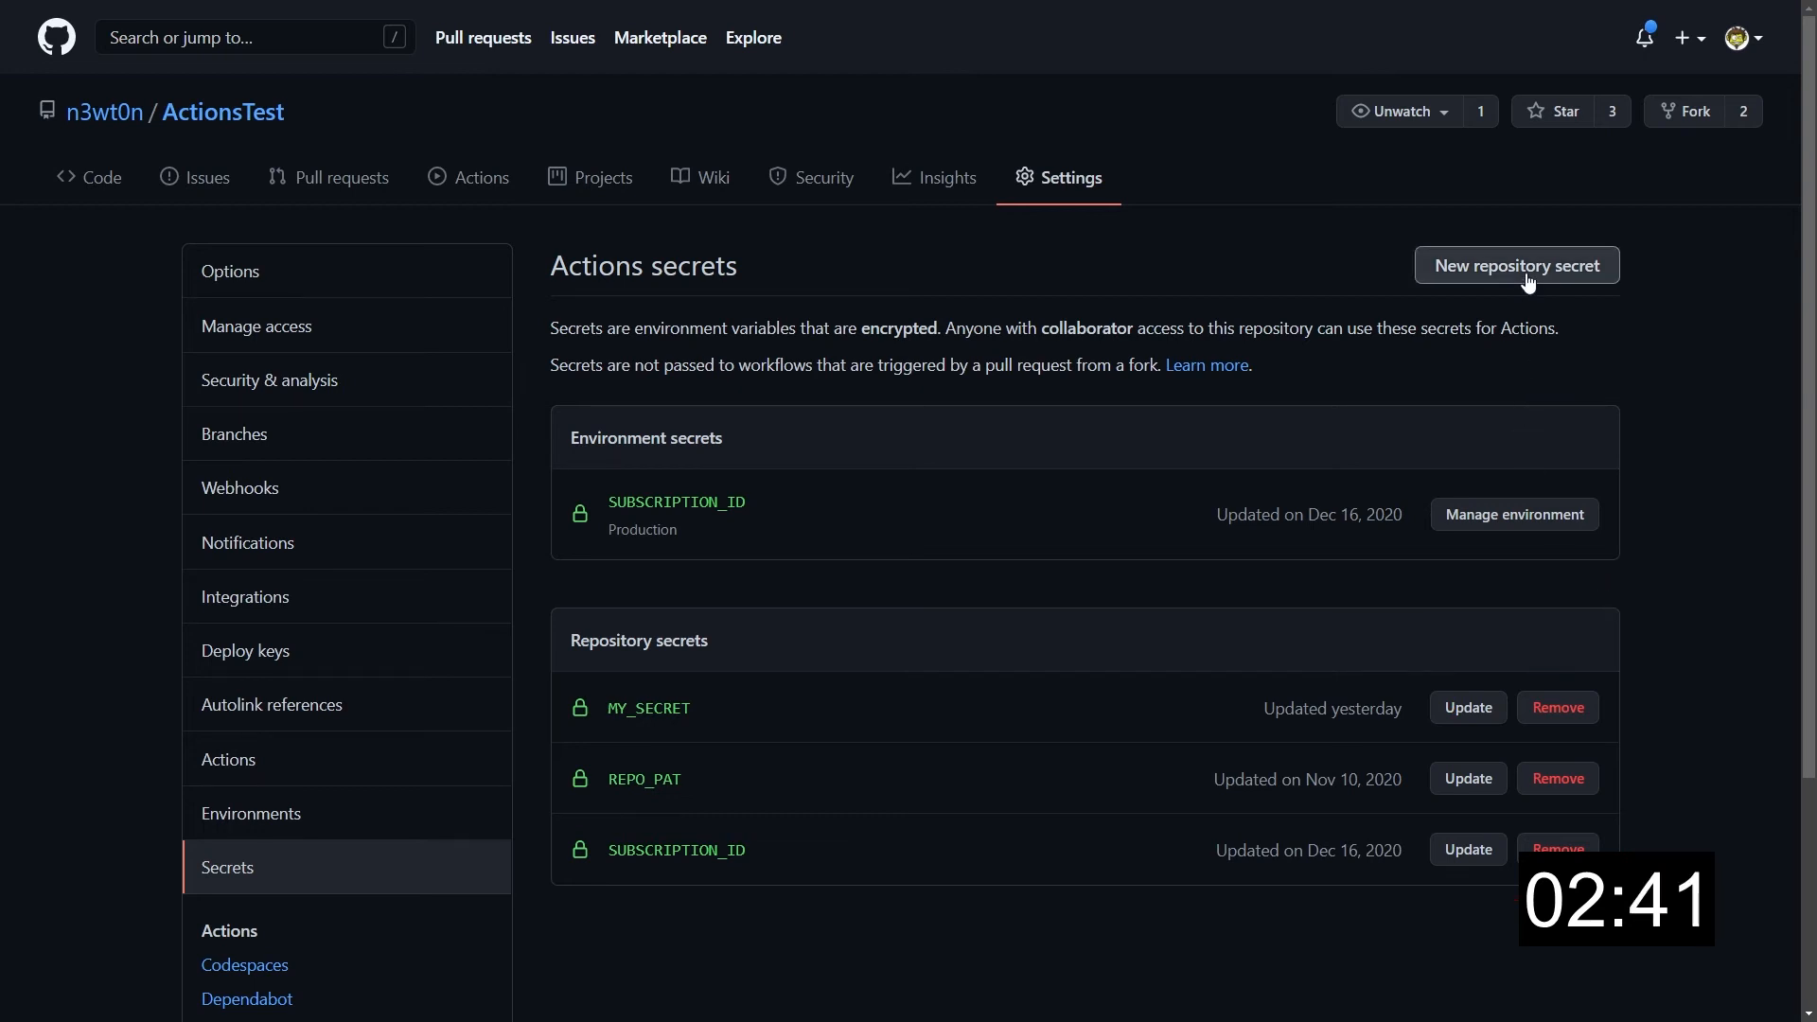
{"action": "left_click", "coordinate": [1515, 265]}
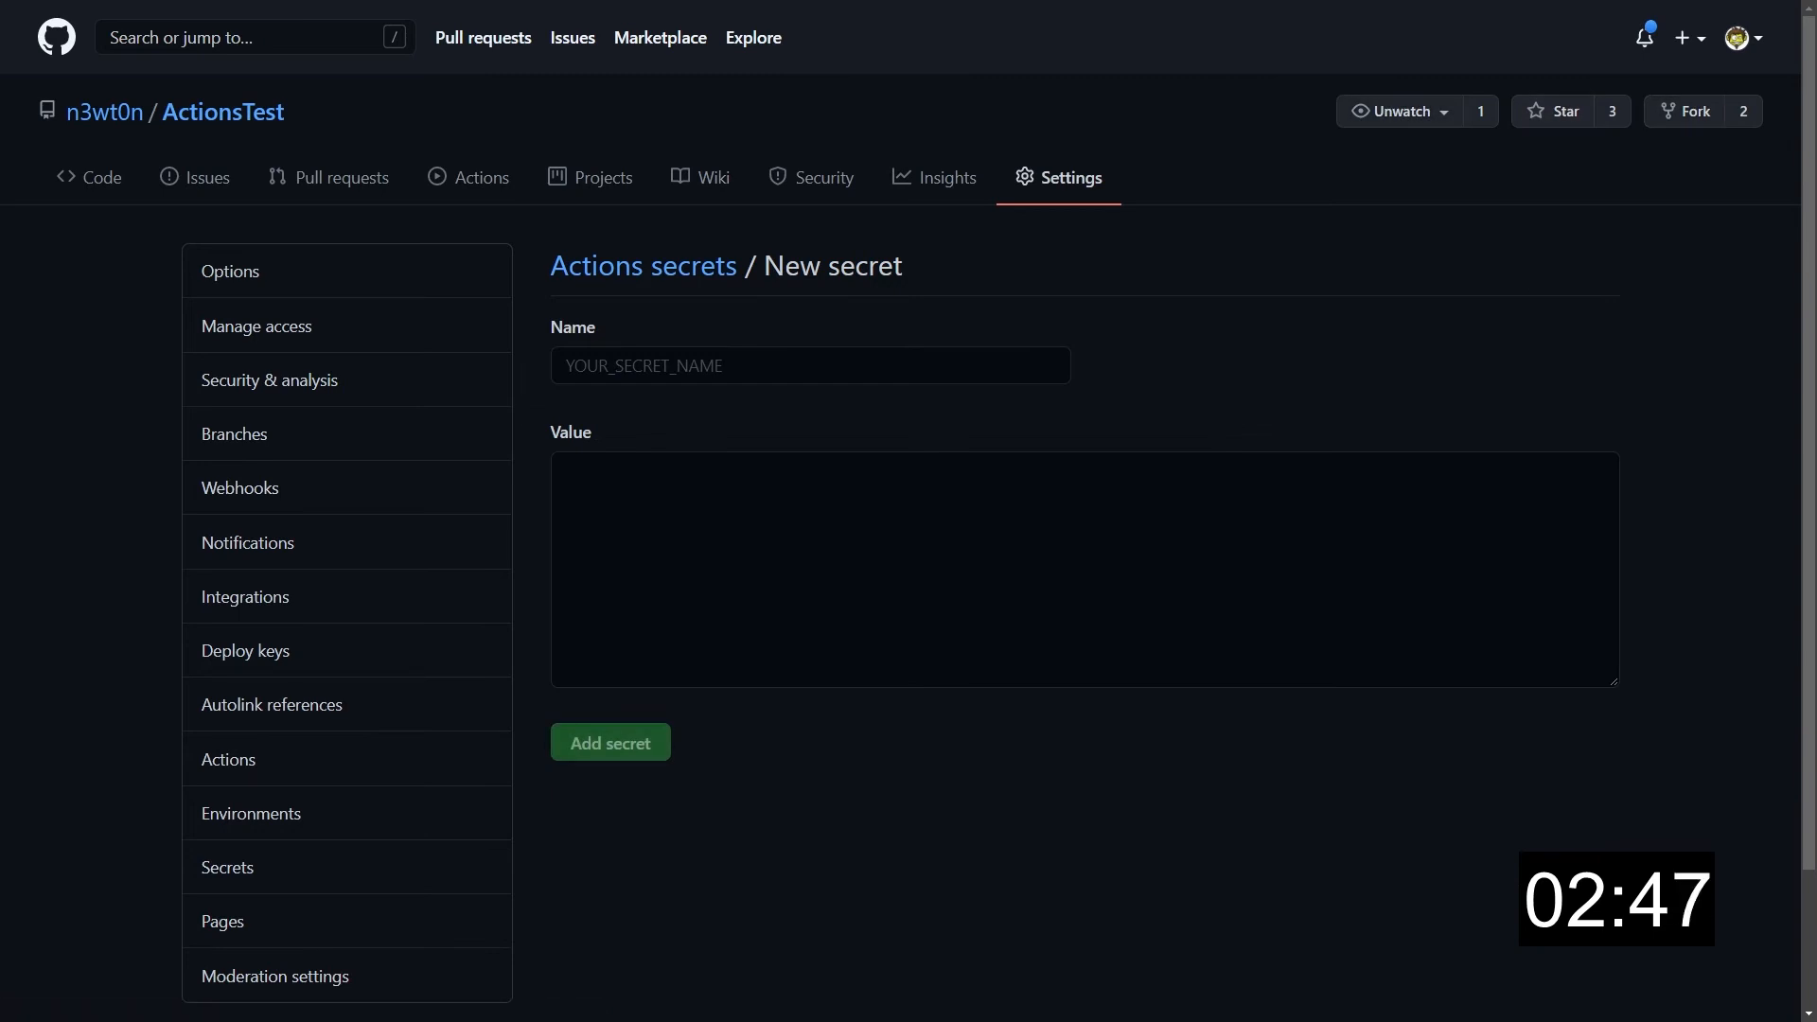
{"action": "mouse_move", "coordinate": [806, 719]}
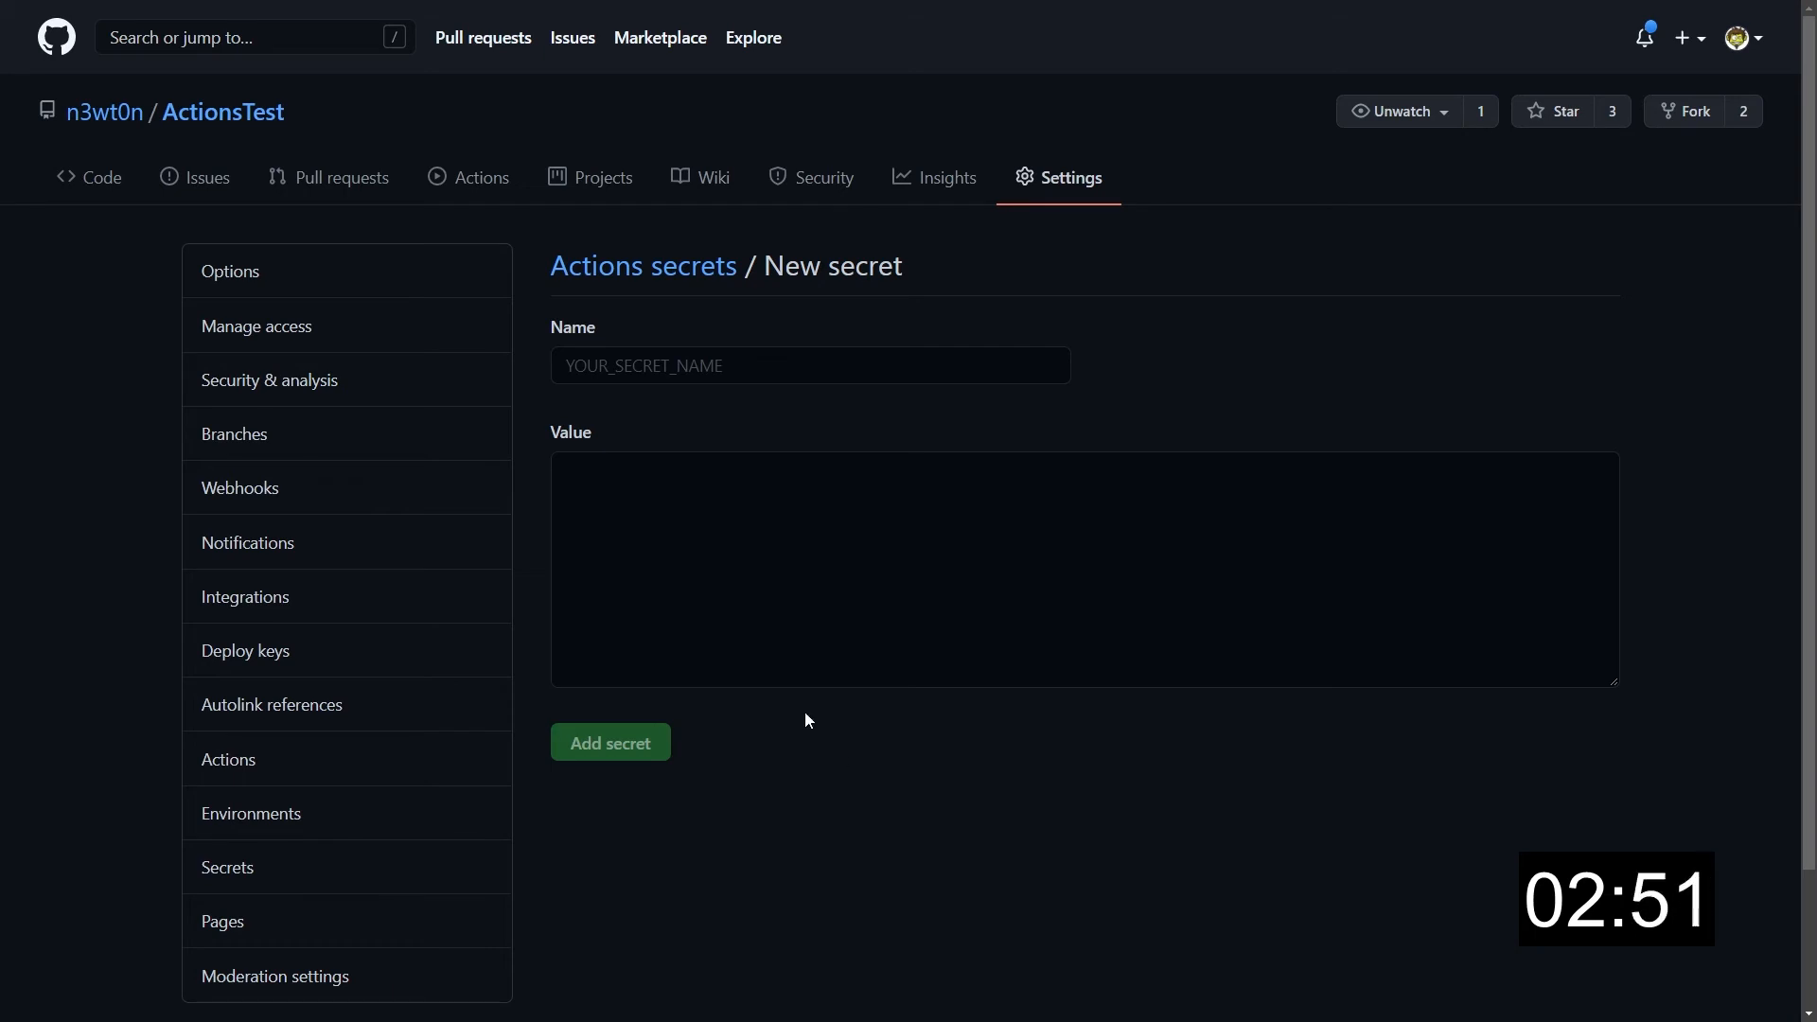
{"action": "mouse_move", "coordinate": [250, 812]}
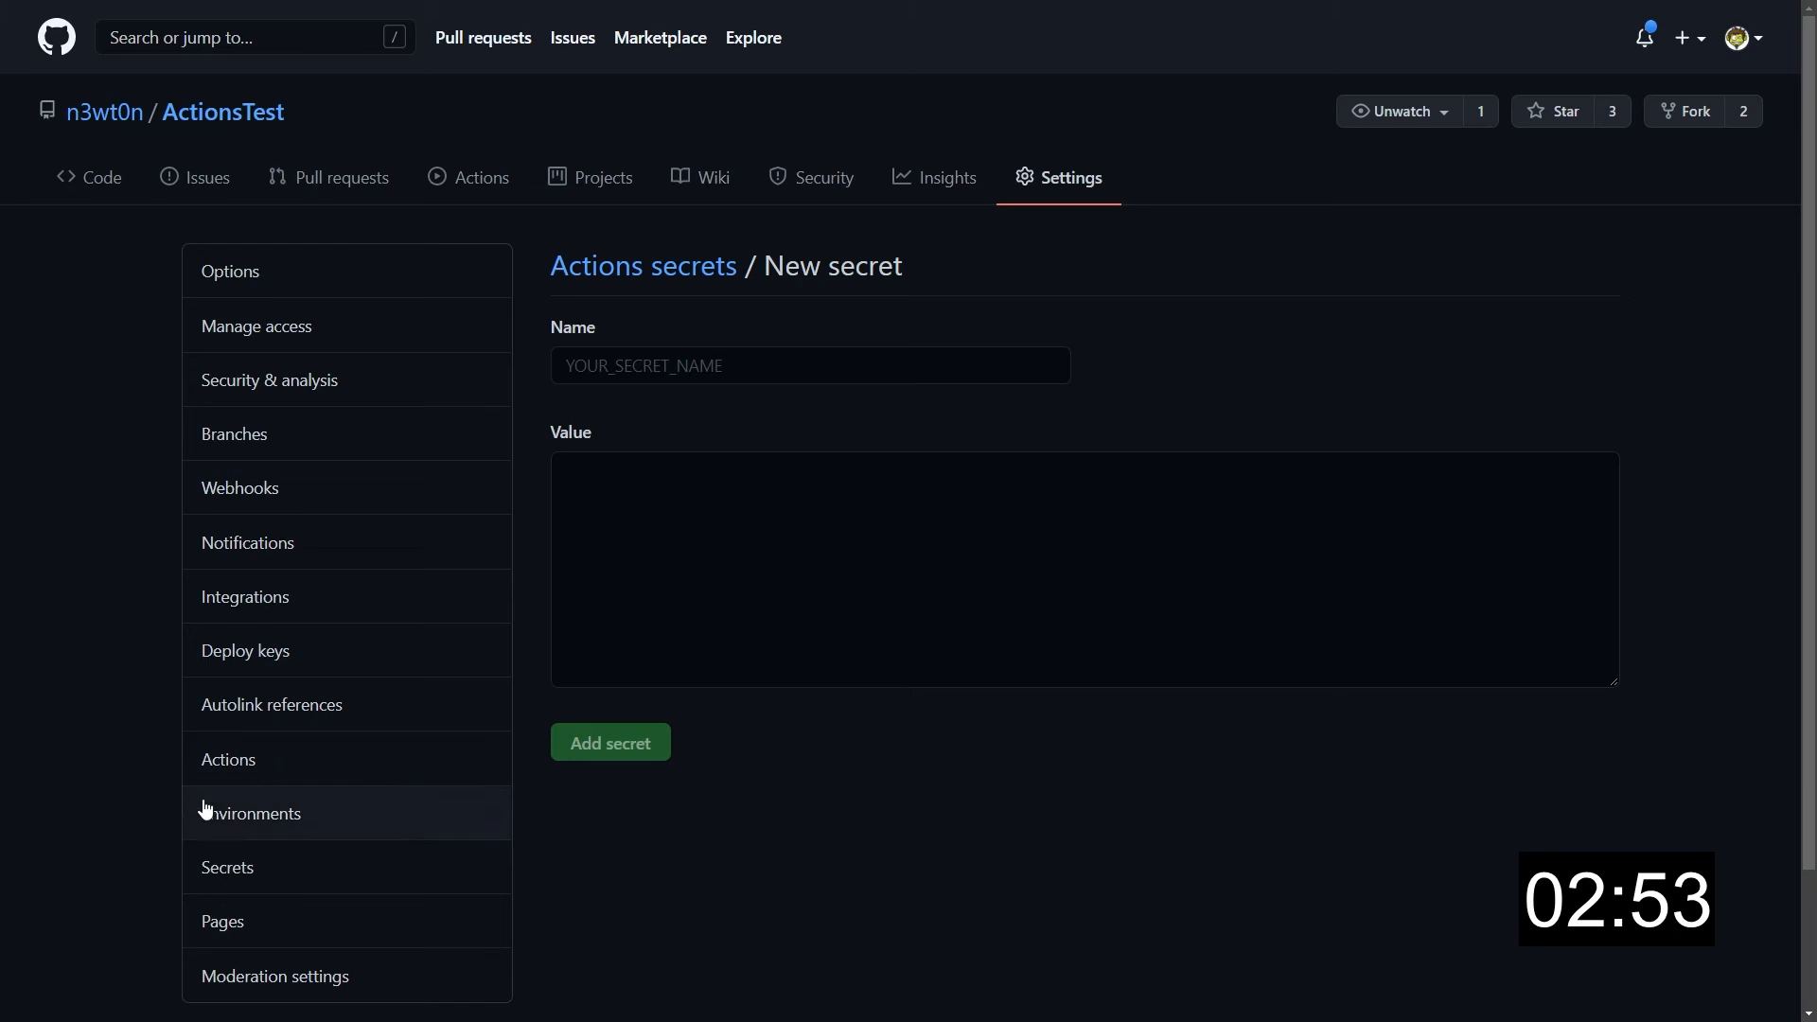
Inspect the Production environment's secrets and its Add Secret form, then leave without adding.
{"action": "left_click", "coordinate": [250, 812]}
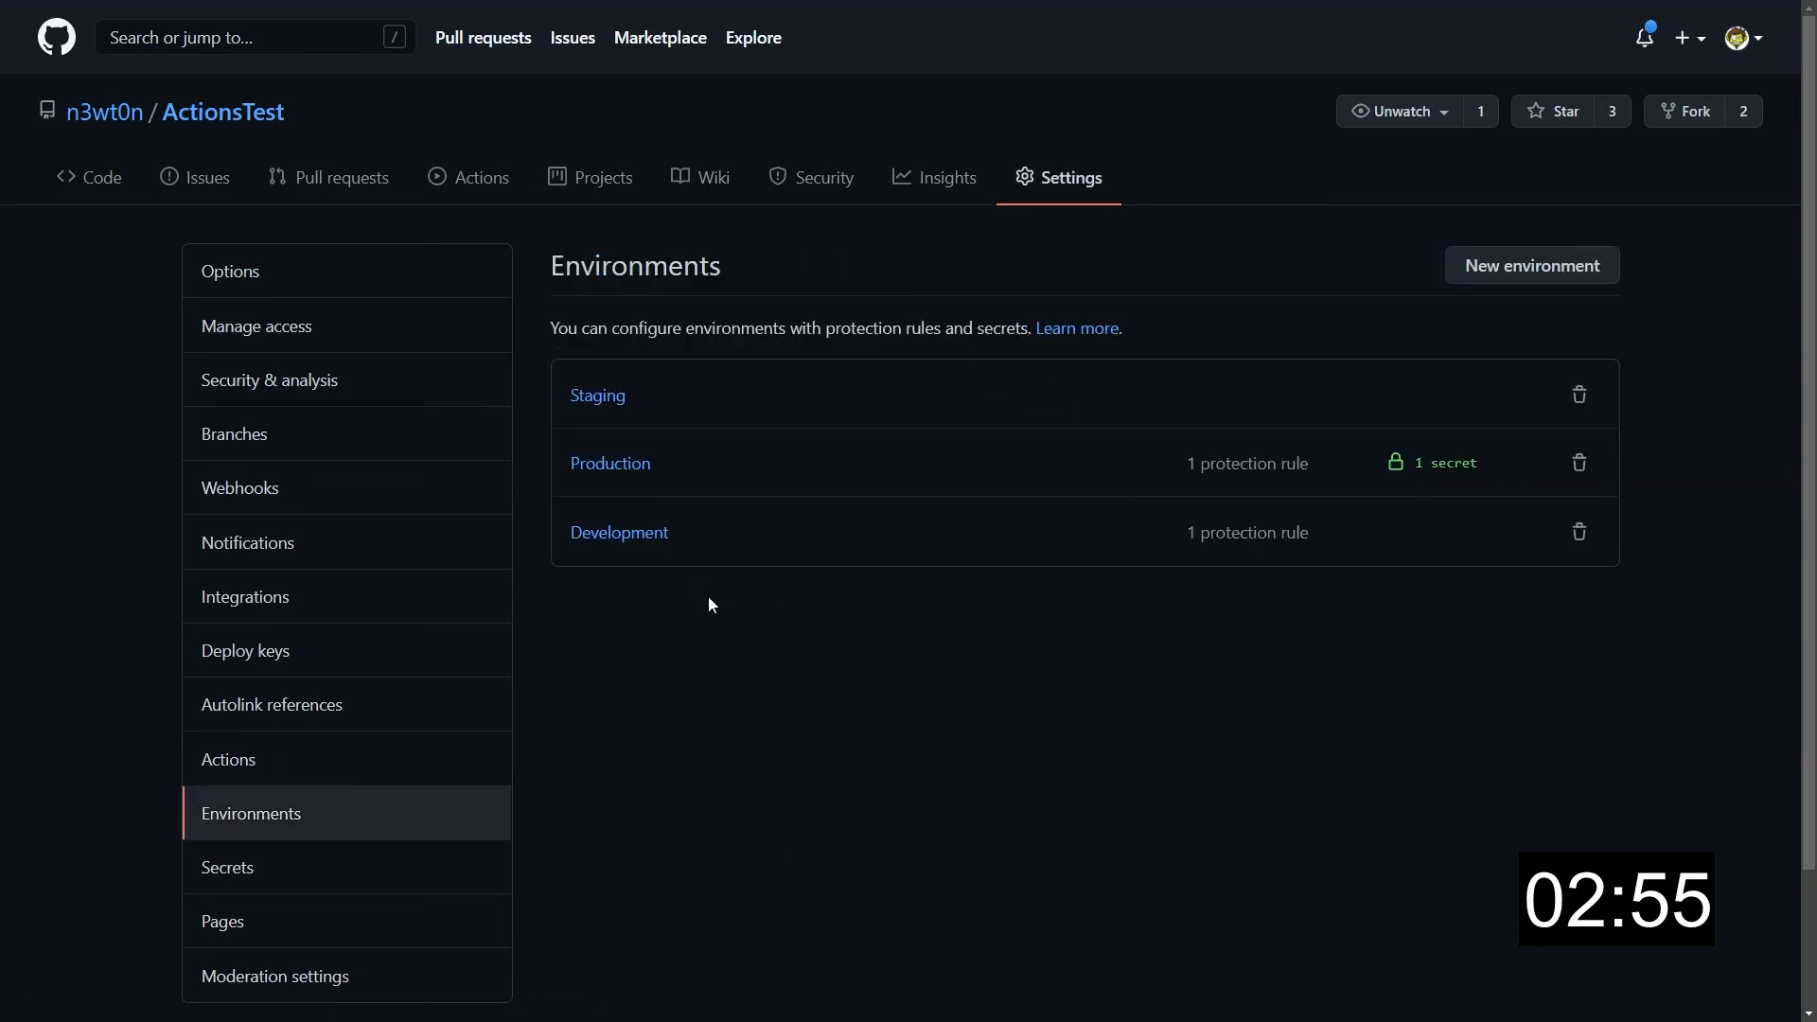
{"action": "left_click", "coordinate": [609, 462]}
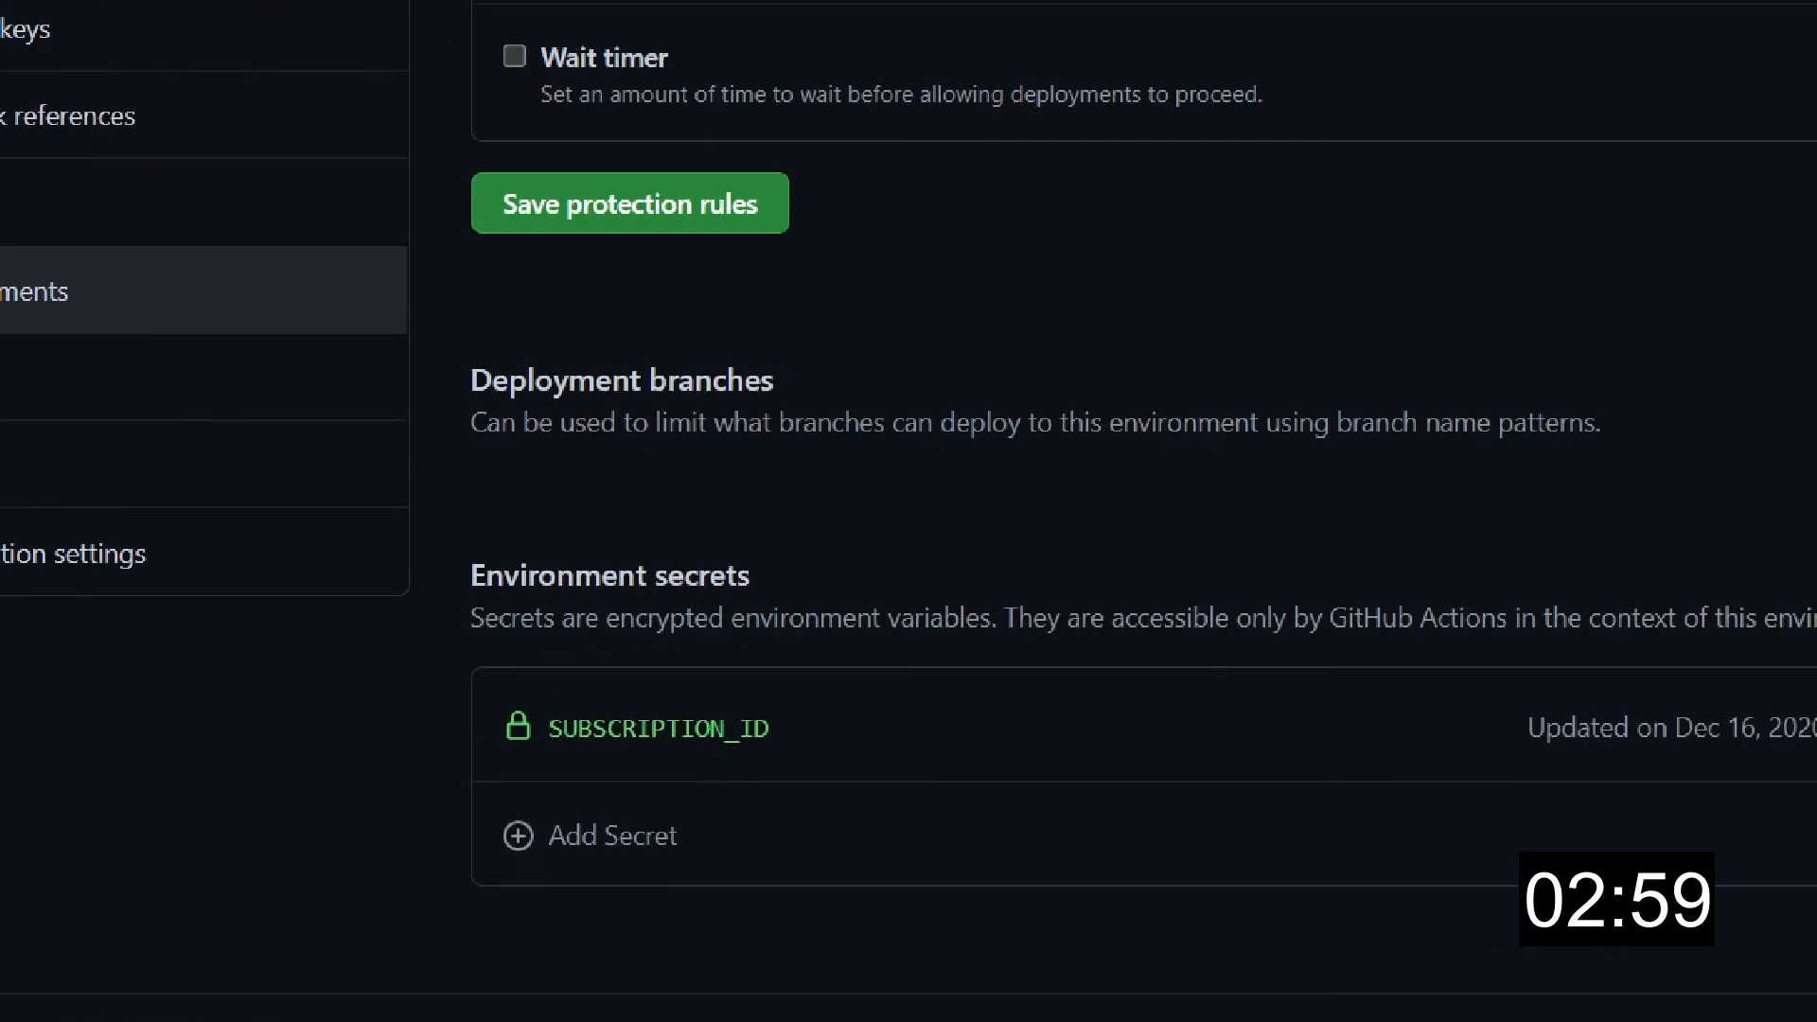
{"action": "scroll", "scroll_direction": "down", "scroll_amount": 3}
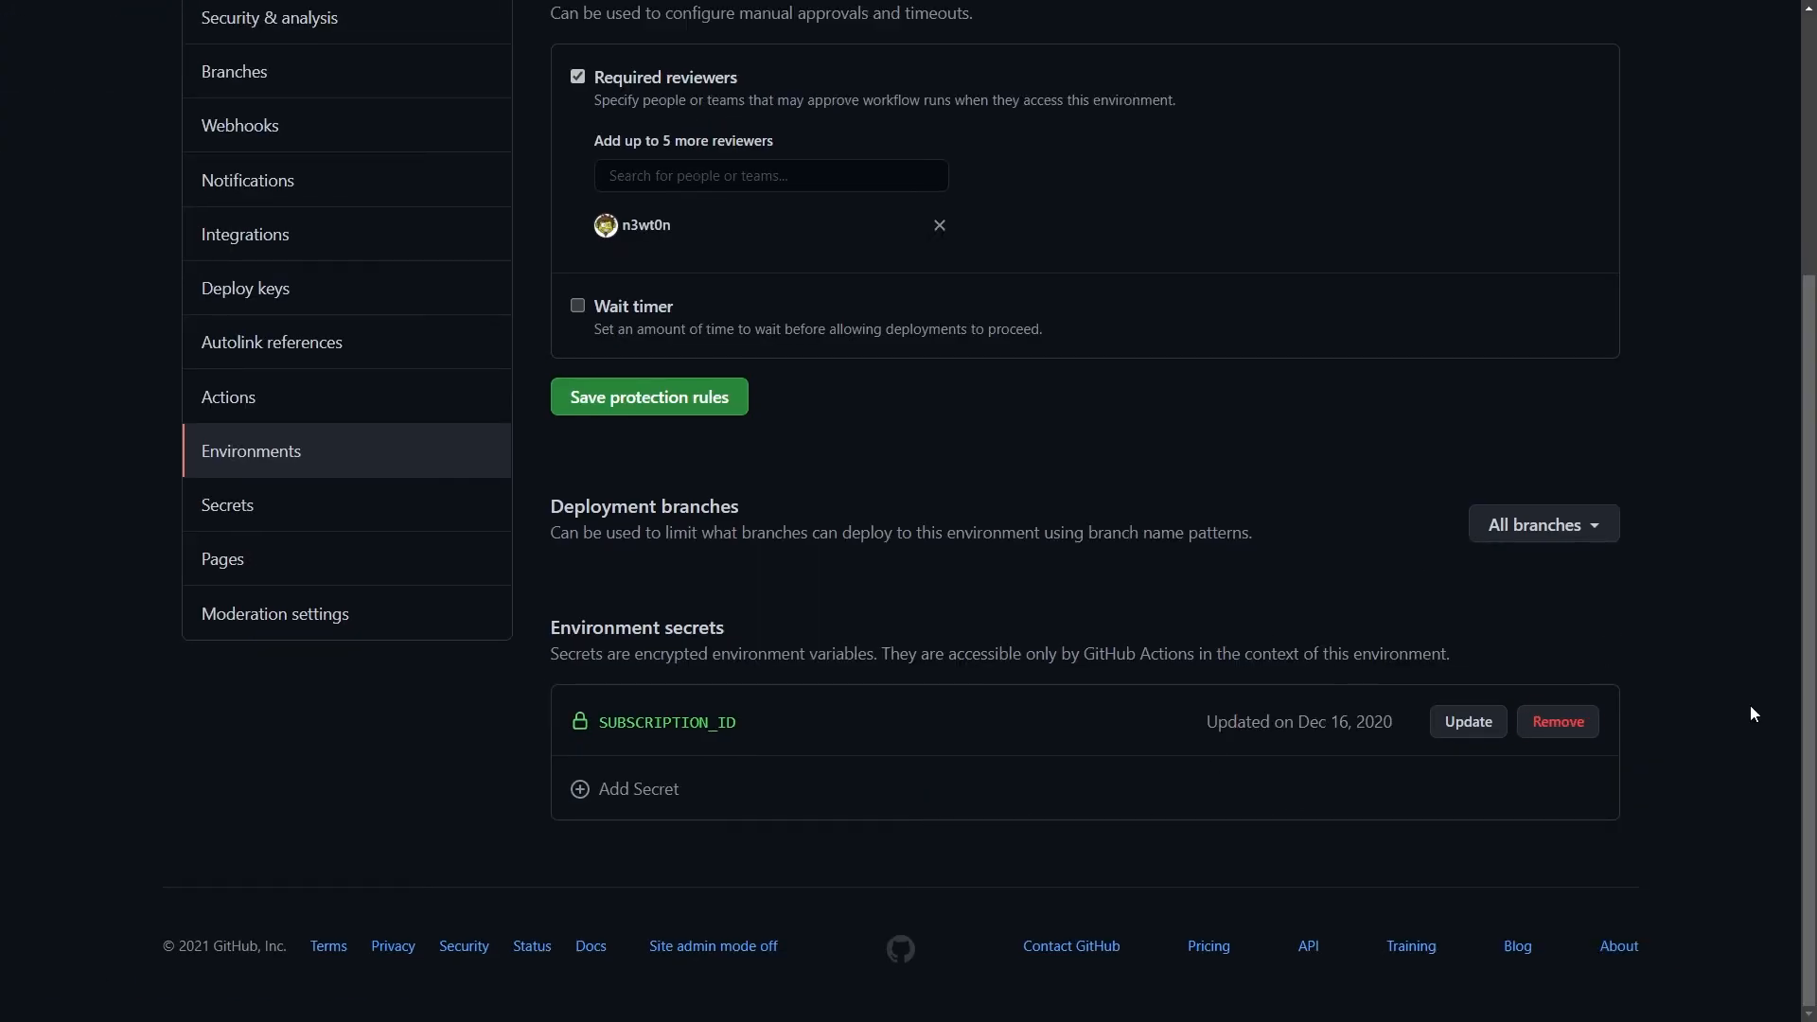
{"action": "mouse_move", "coordinate": [741, 797]}
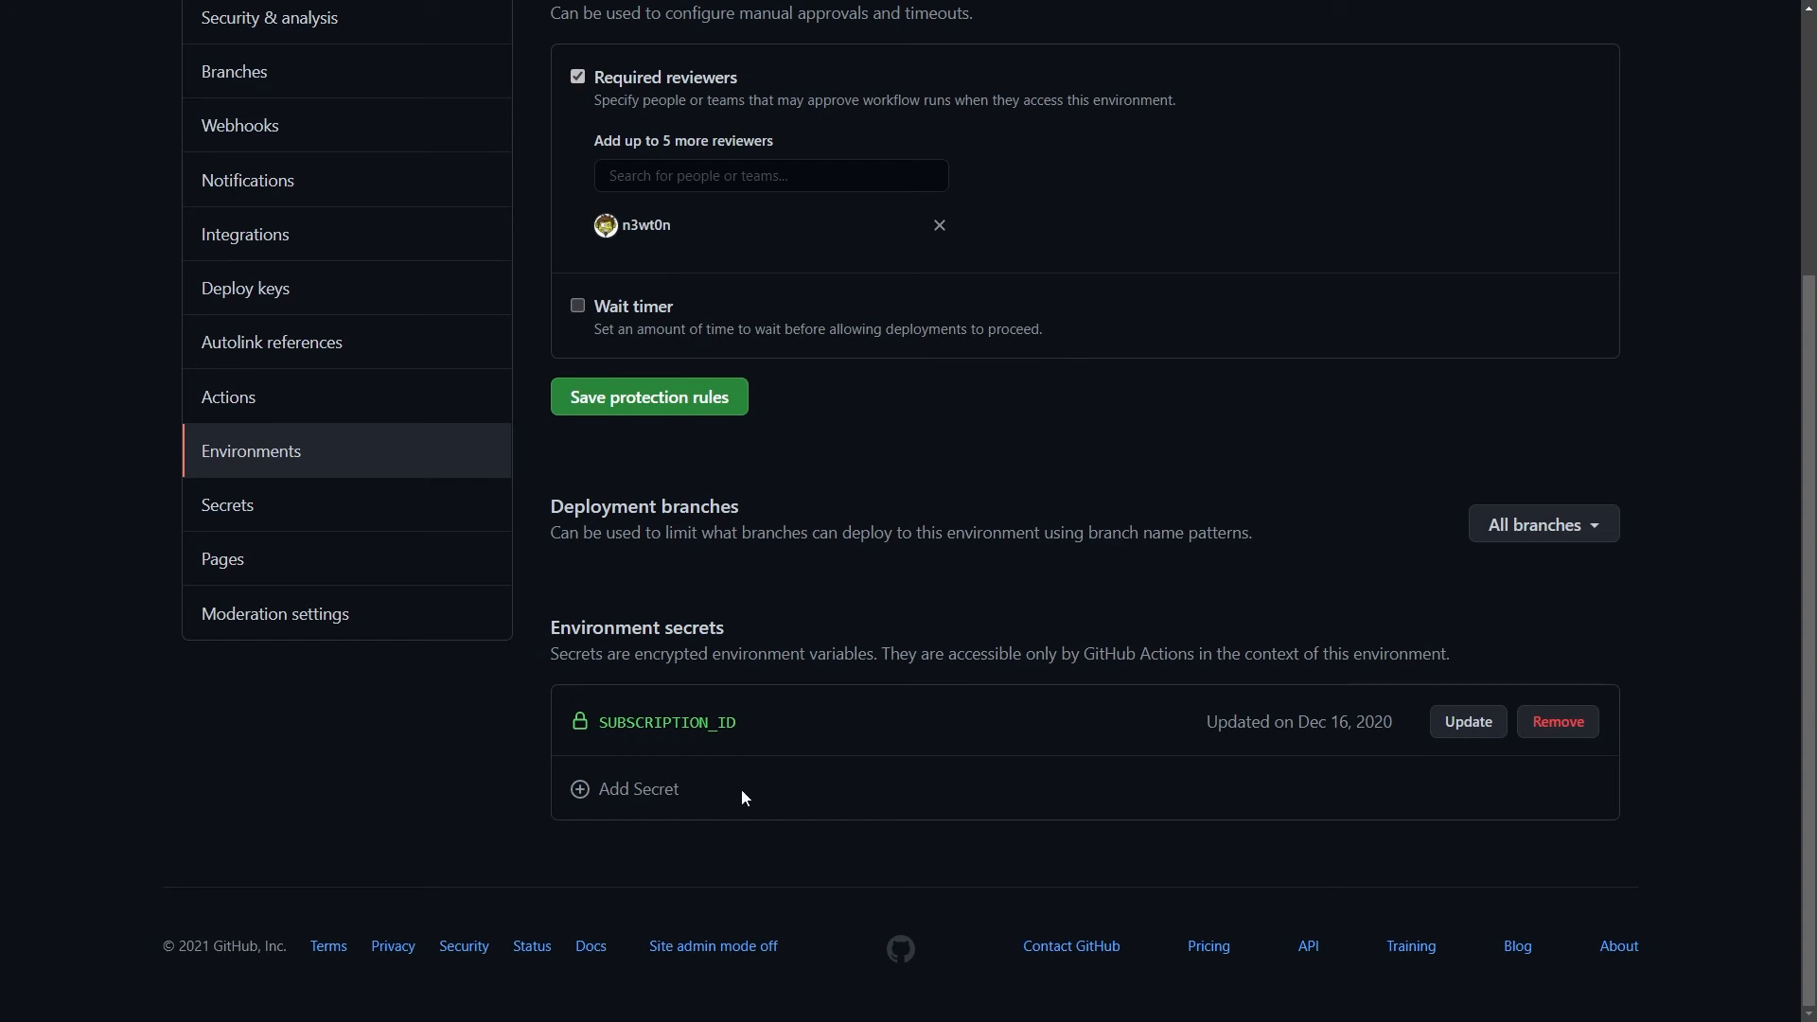
{"action": "left_click", "coordinate": [637, 789]}
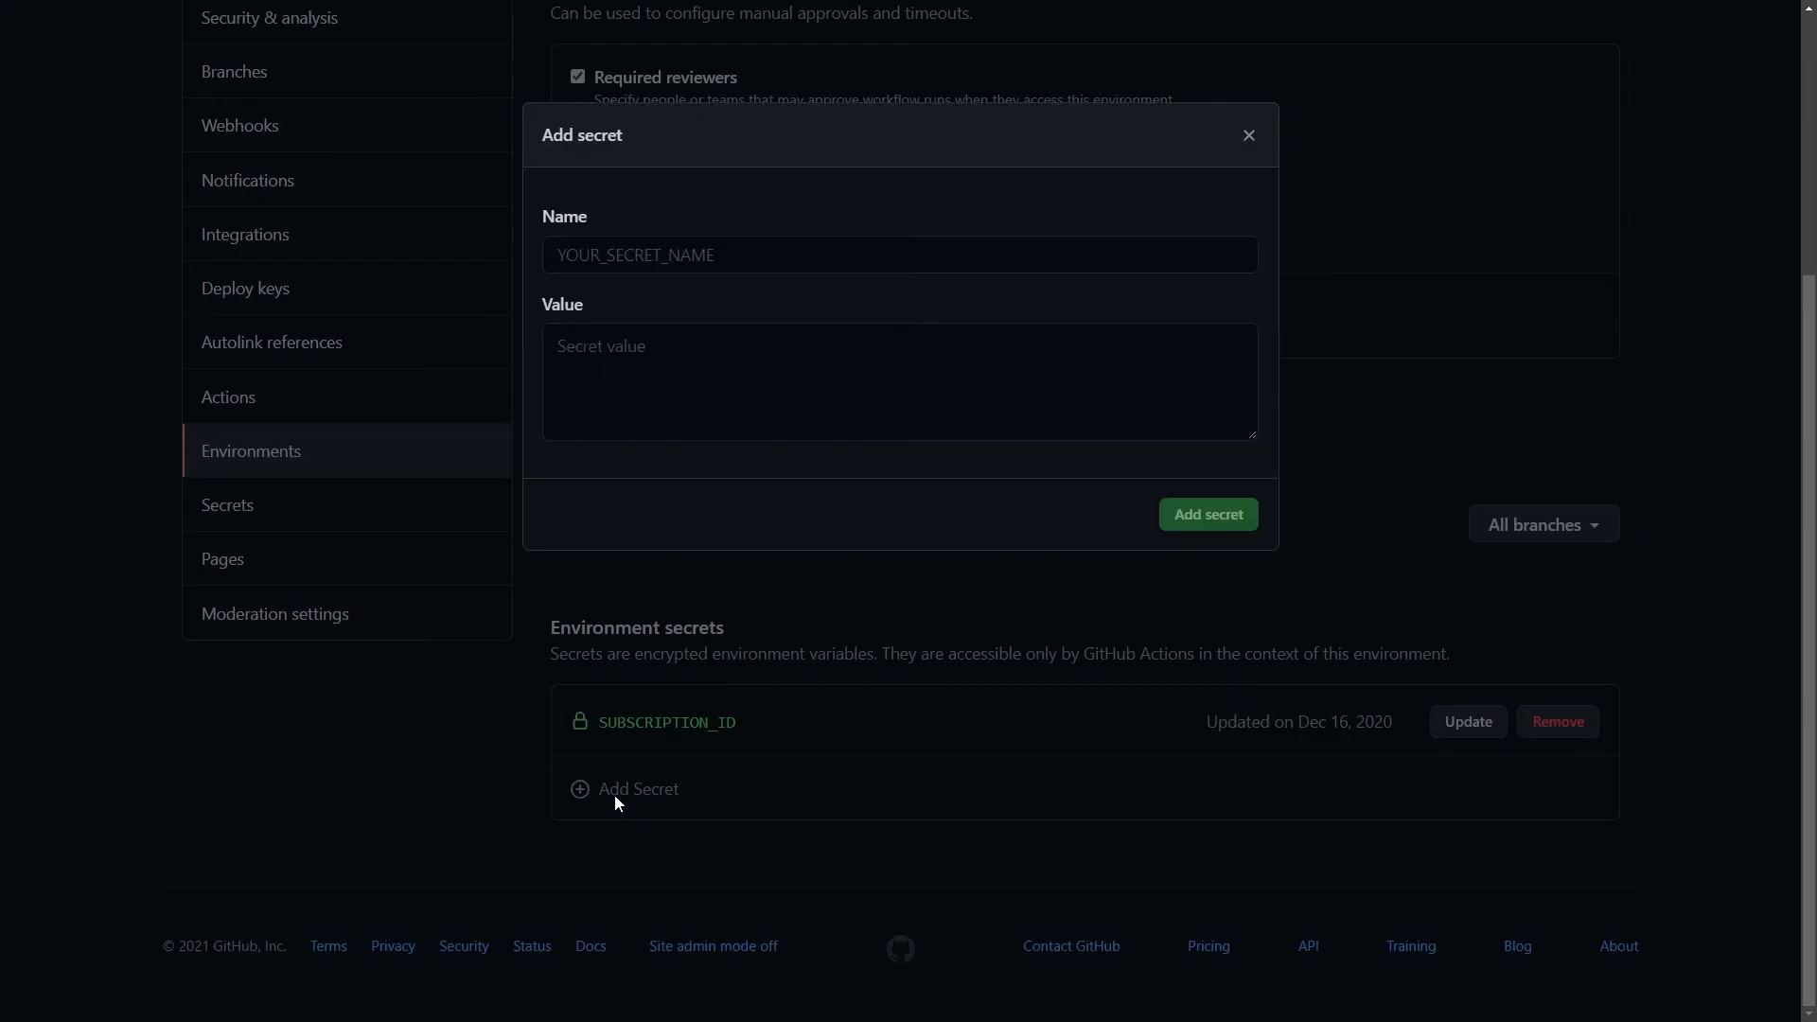
{"action": "left_click", "coordinate": [227, 503]}
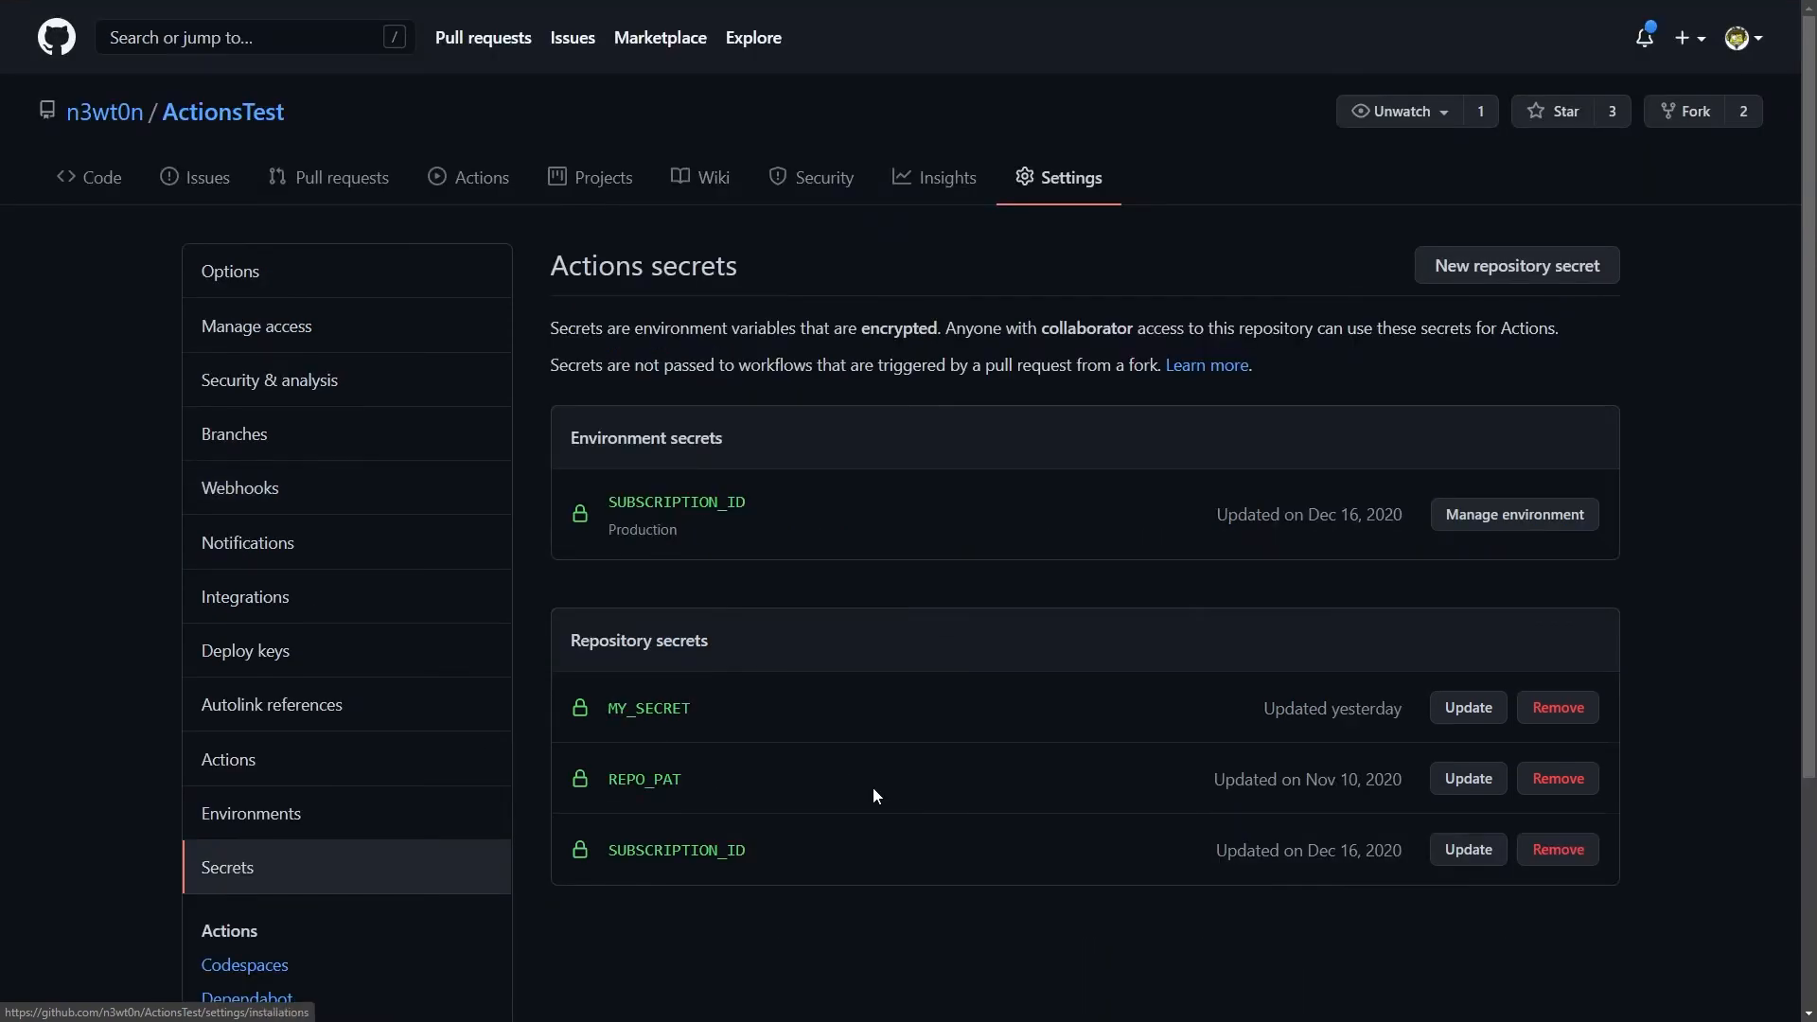